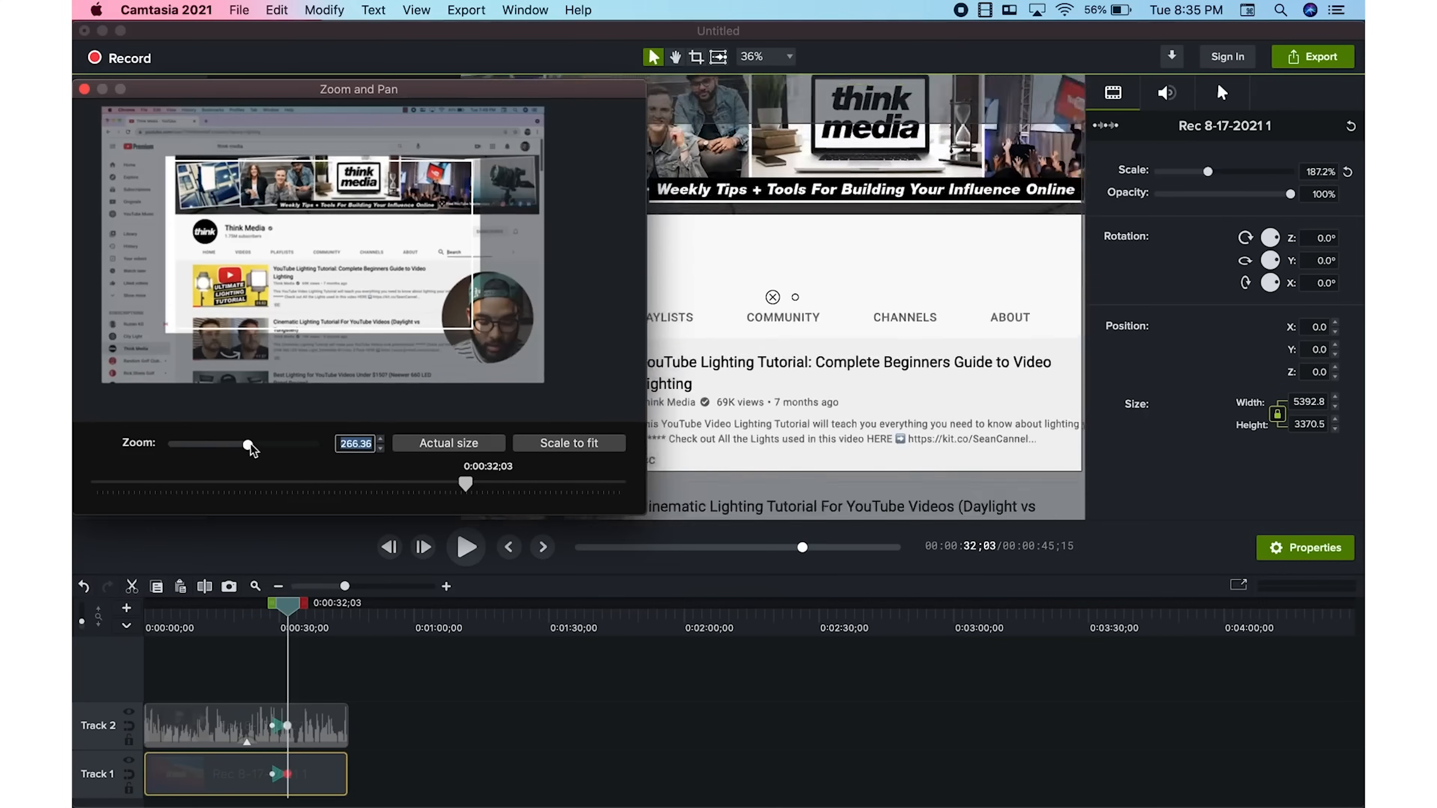
- Raise the Zoom and Pan zoom level on the recording to about 266%
drag(246, 444, 269, 444)
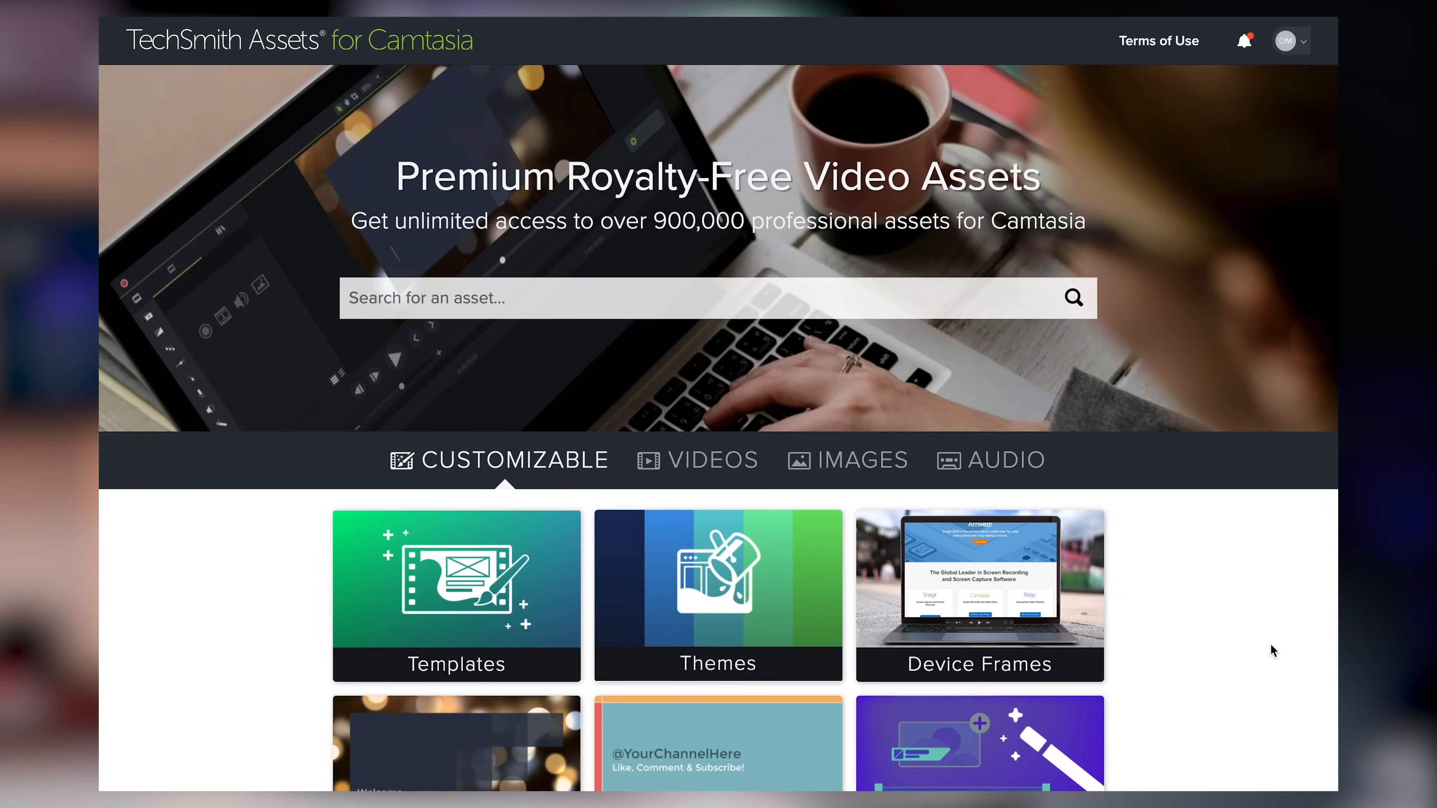
- Browse the Videos, Images and Audio asset categories, returning to Videos
scroll(down, 3)
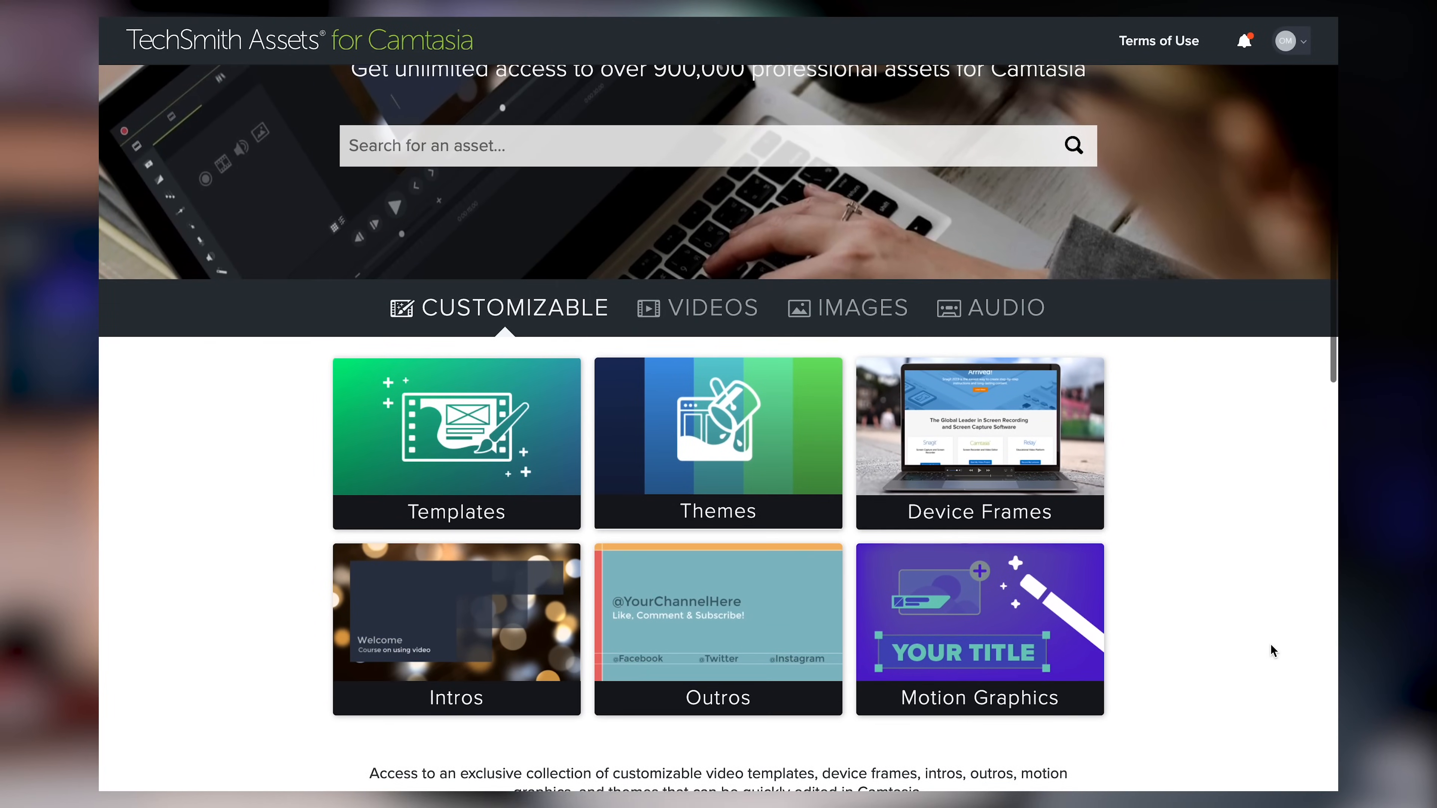
click(714, 307)
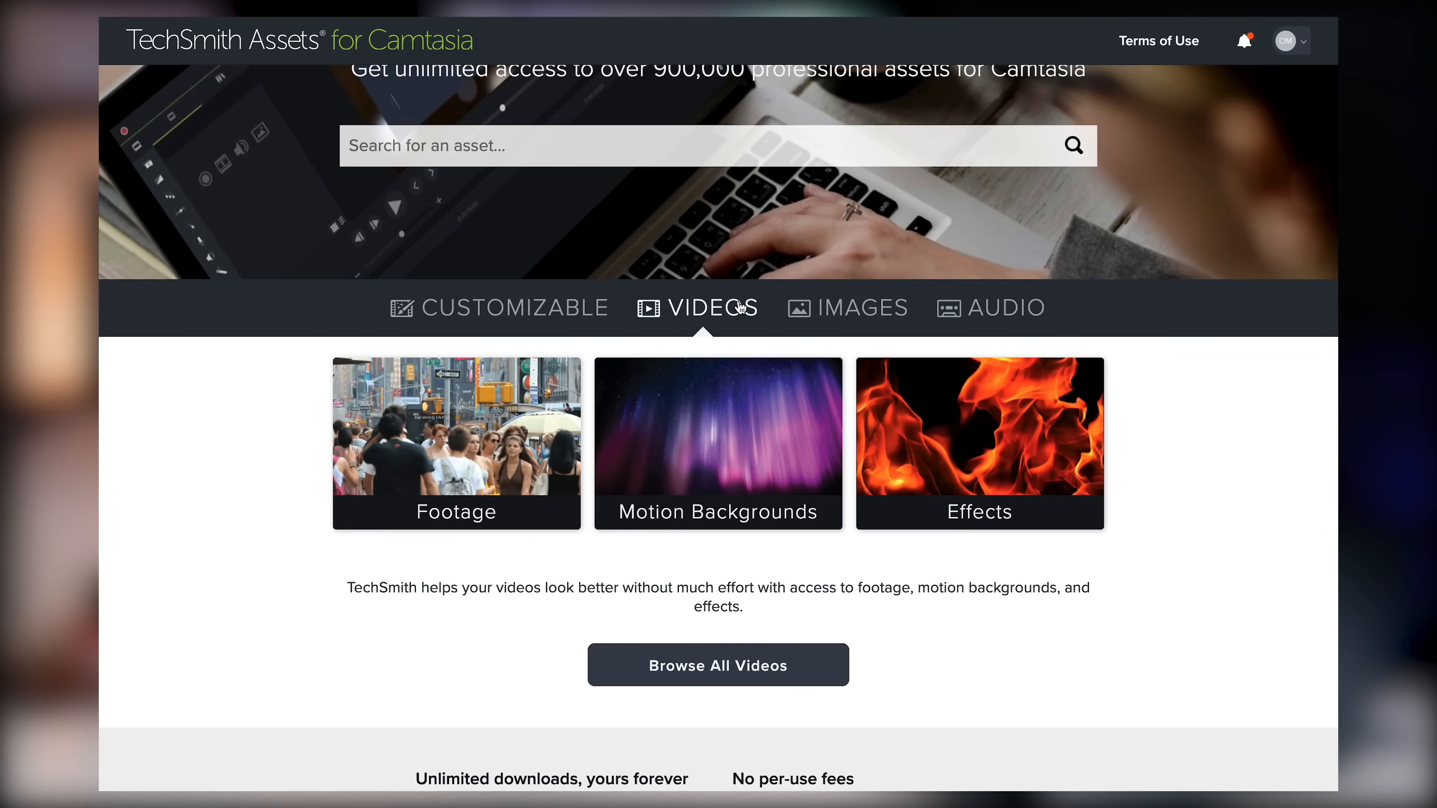
click(861, 306)
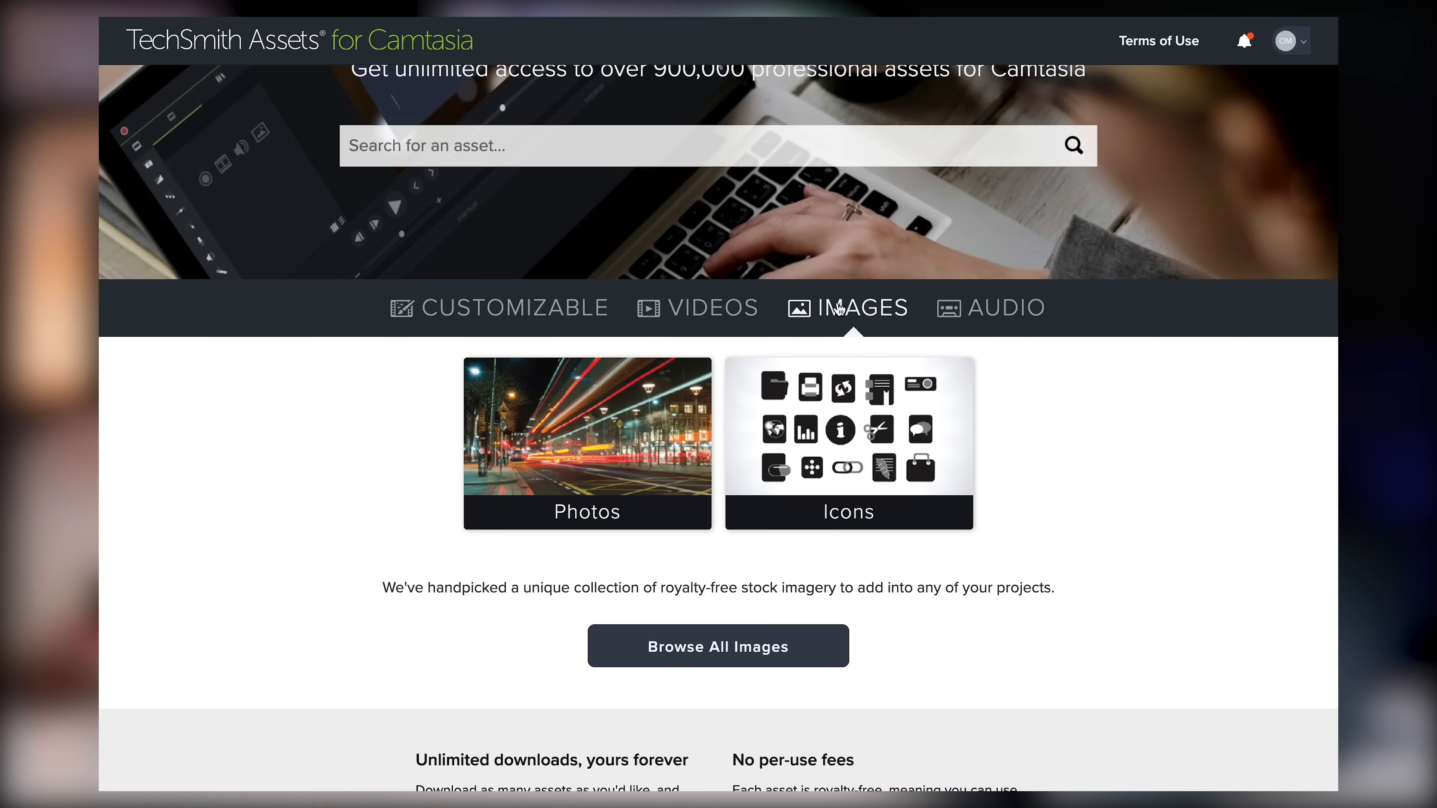
click(1005, 307)
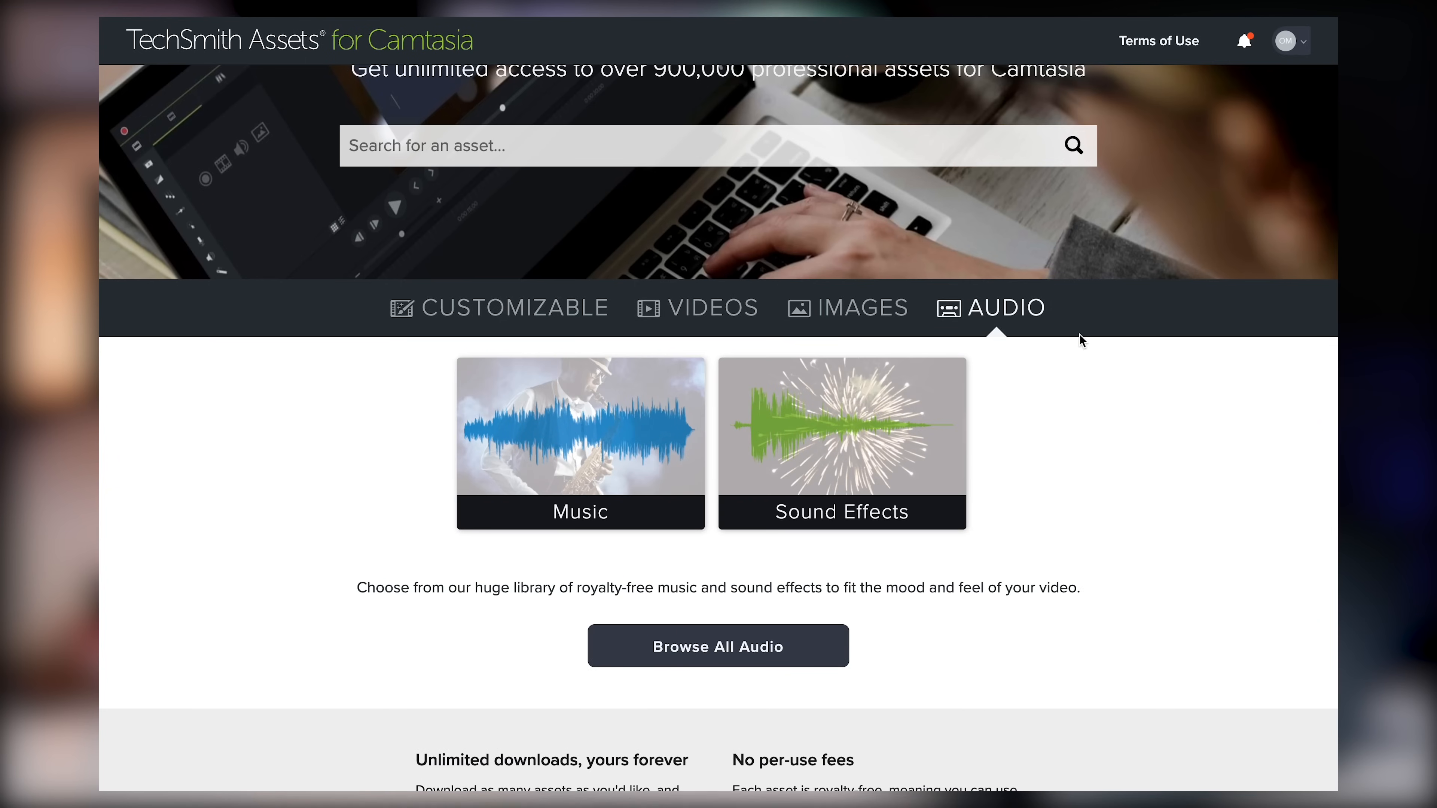
click(715, 307)
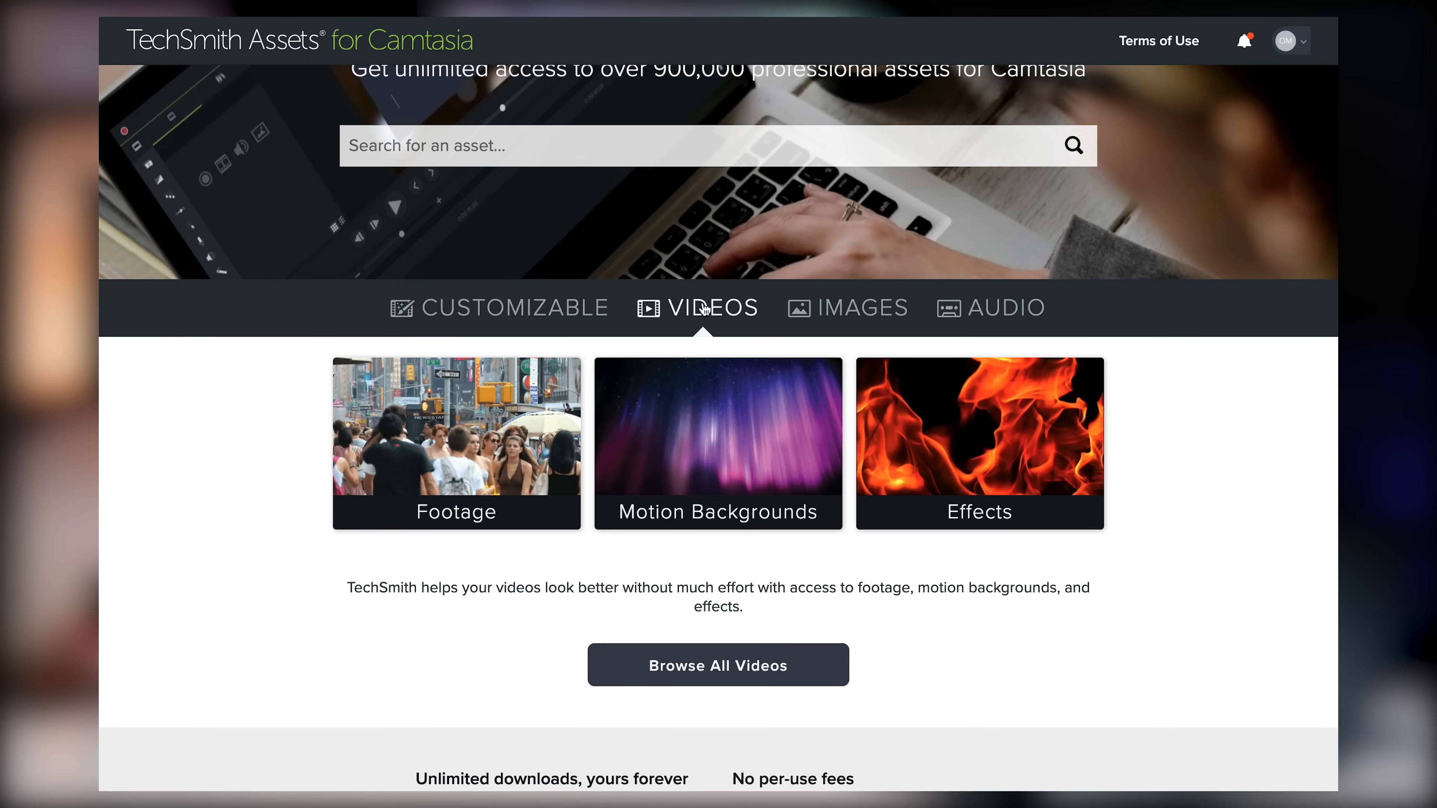
- Search the asset library for 'podcast'
click(515, 307)
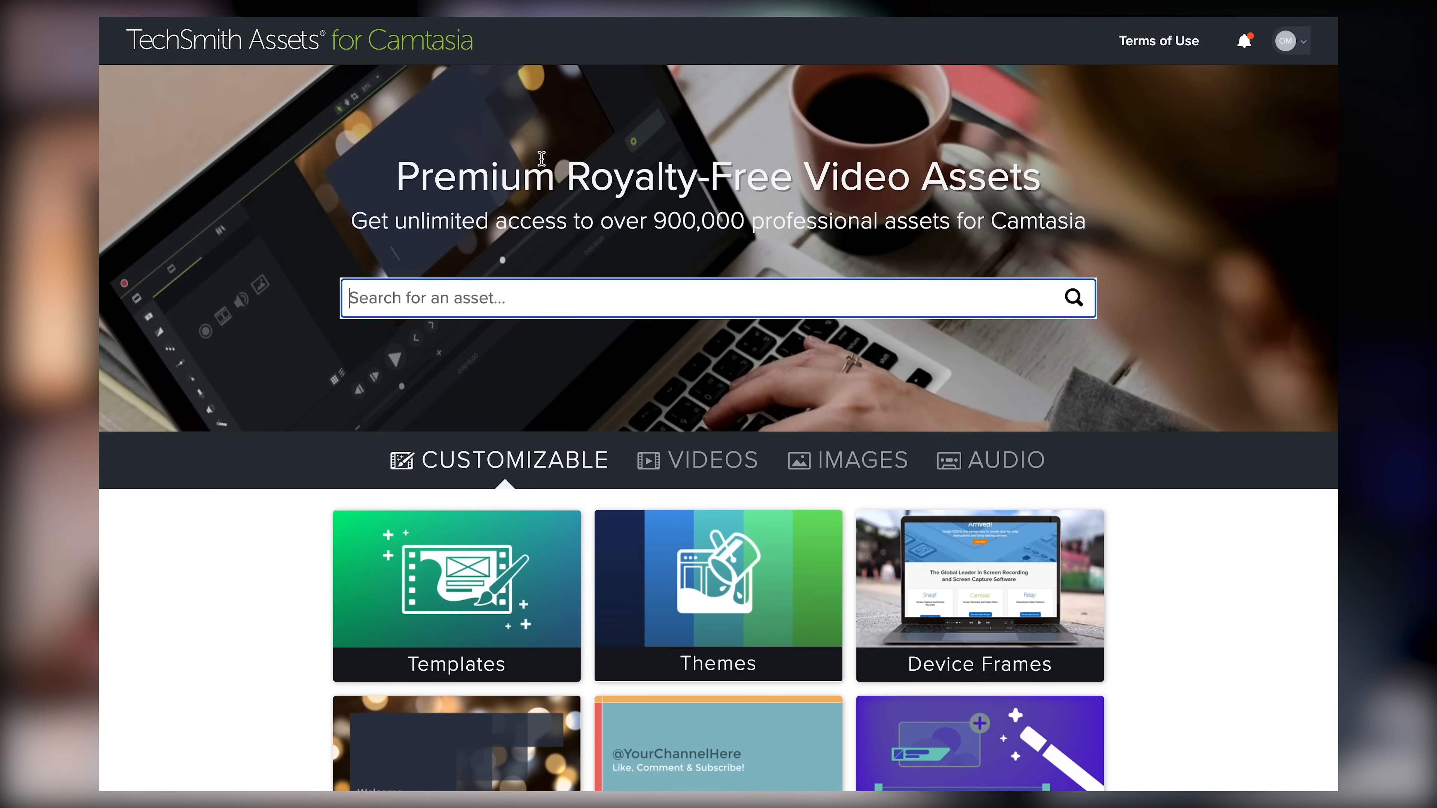
text(podcast)
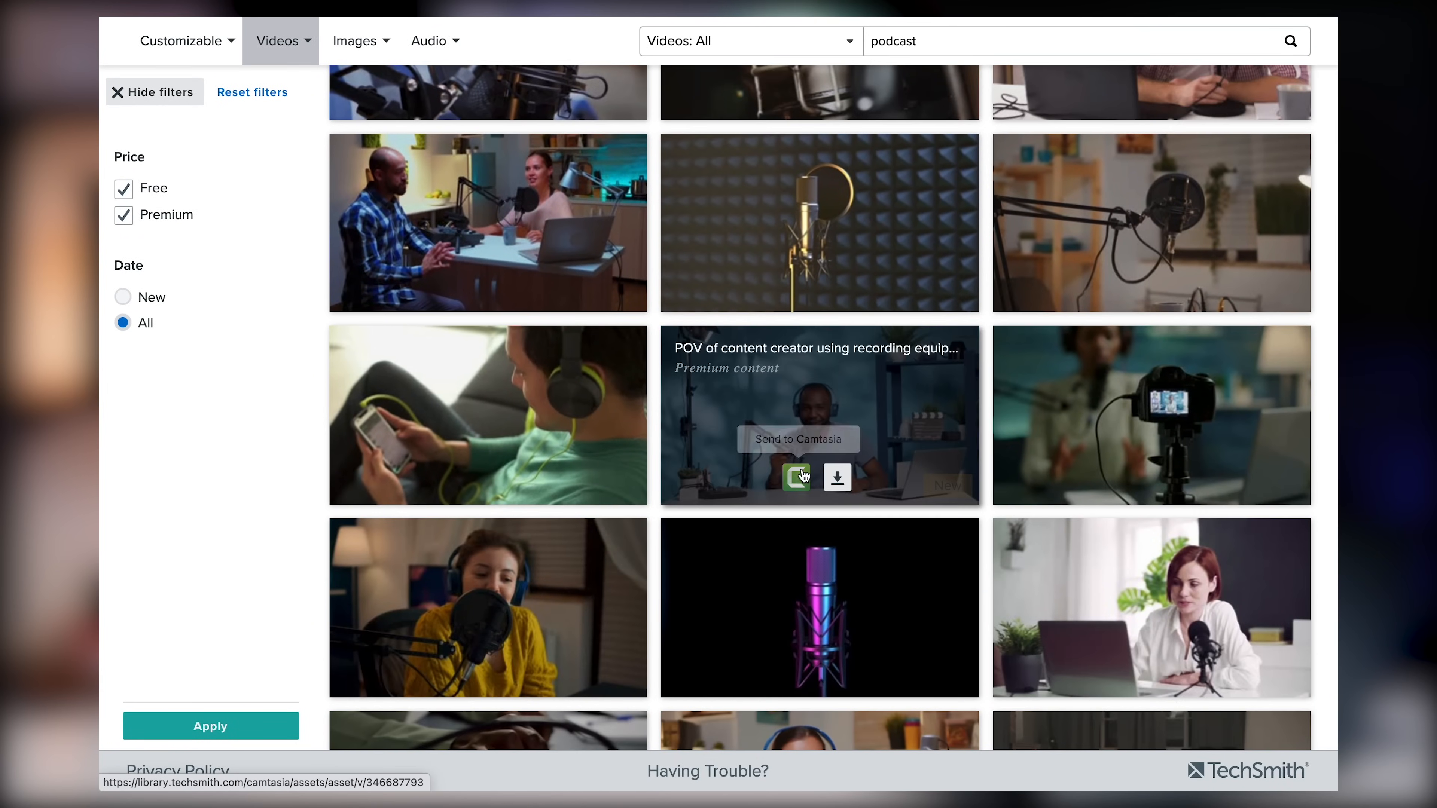
- Send a podcast clip from the search results to Camtasia
click(797, 476)
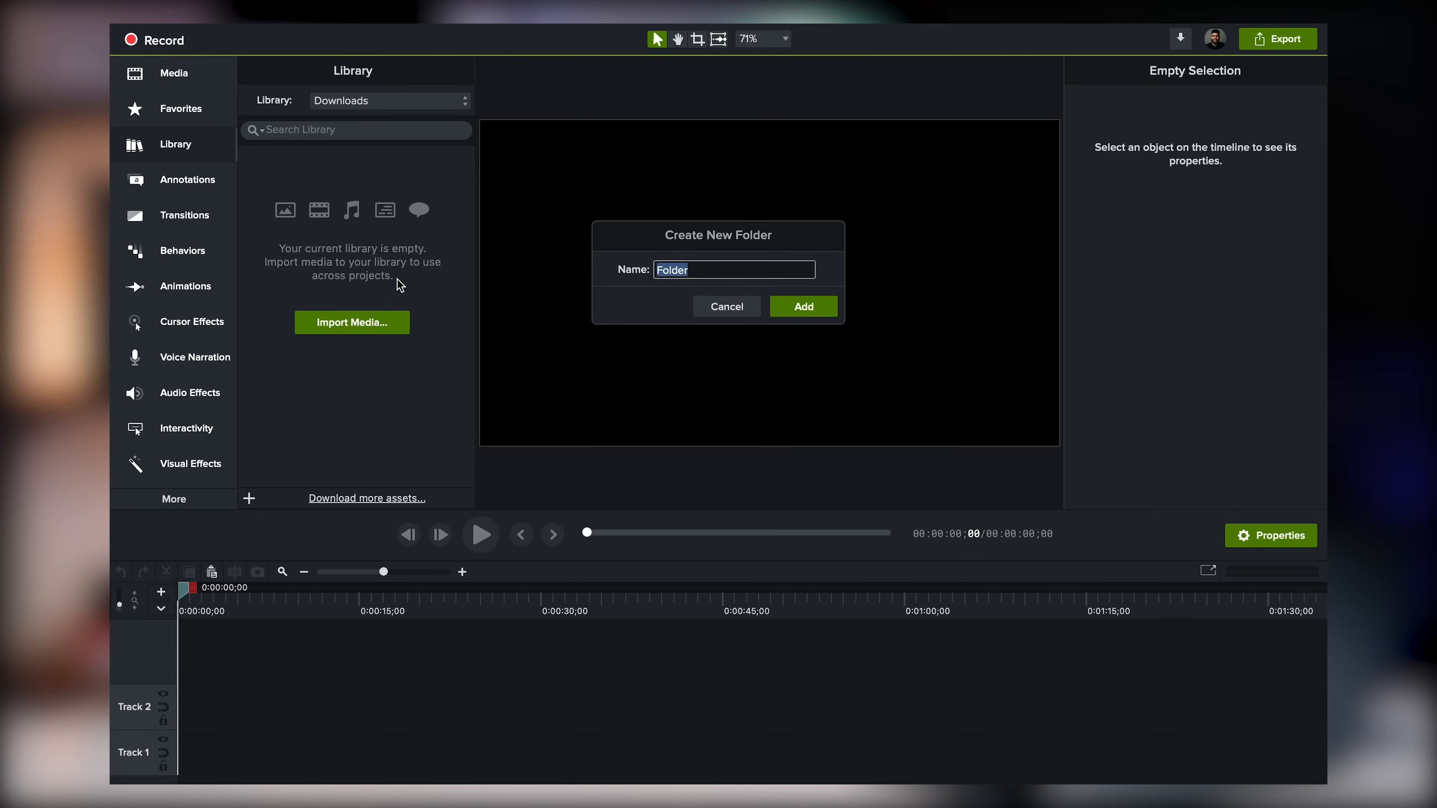
- Create the 'Broll and Assets' library folder and collapse it with the clips inside
text(Broil)
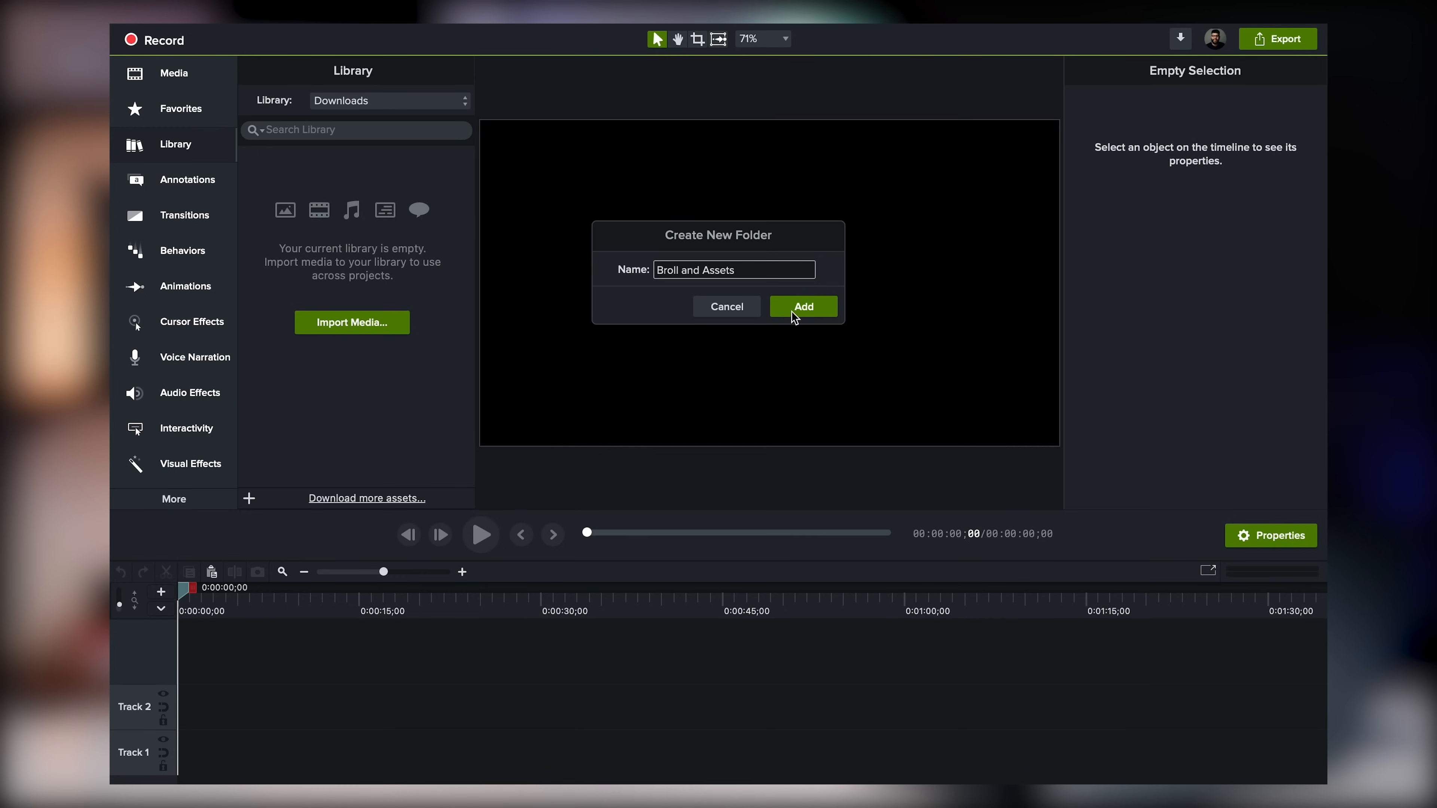
click(801, 306)
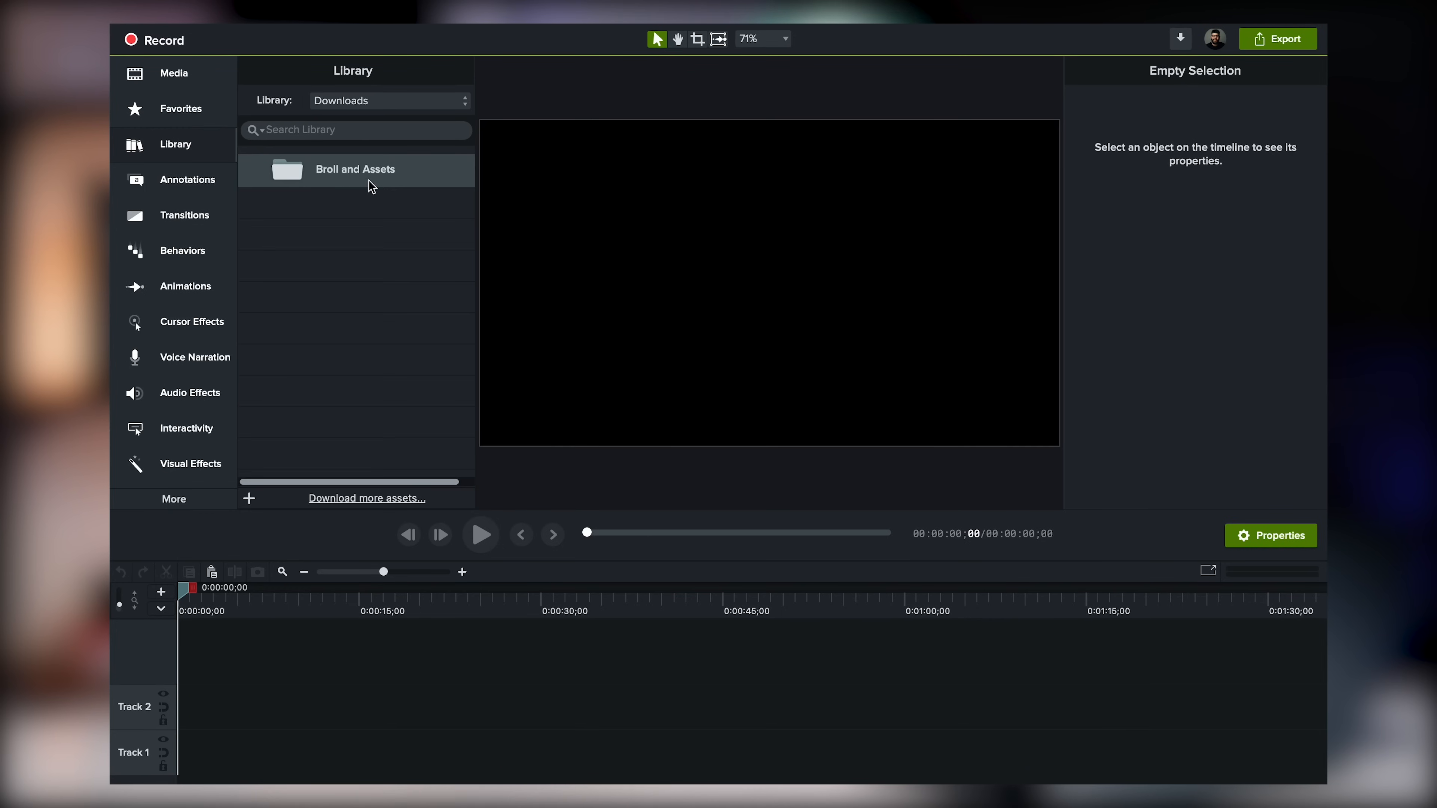
double_click(356, 170)
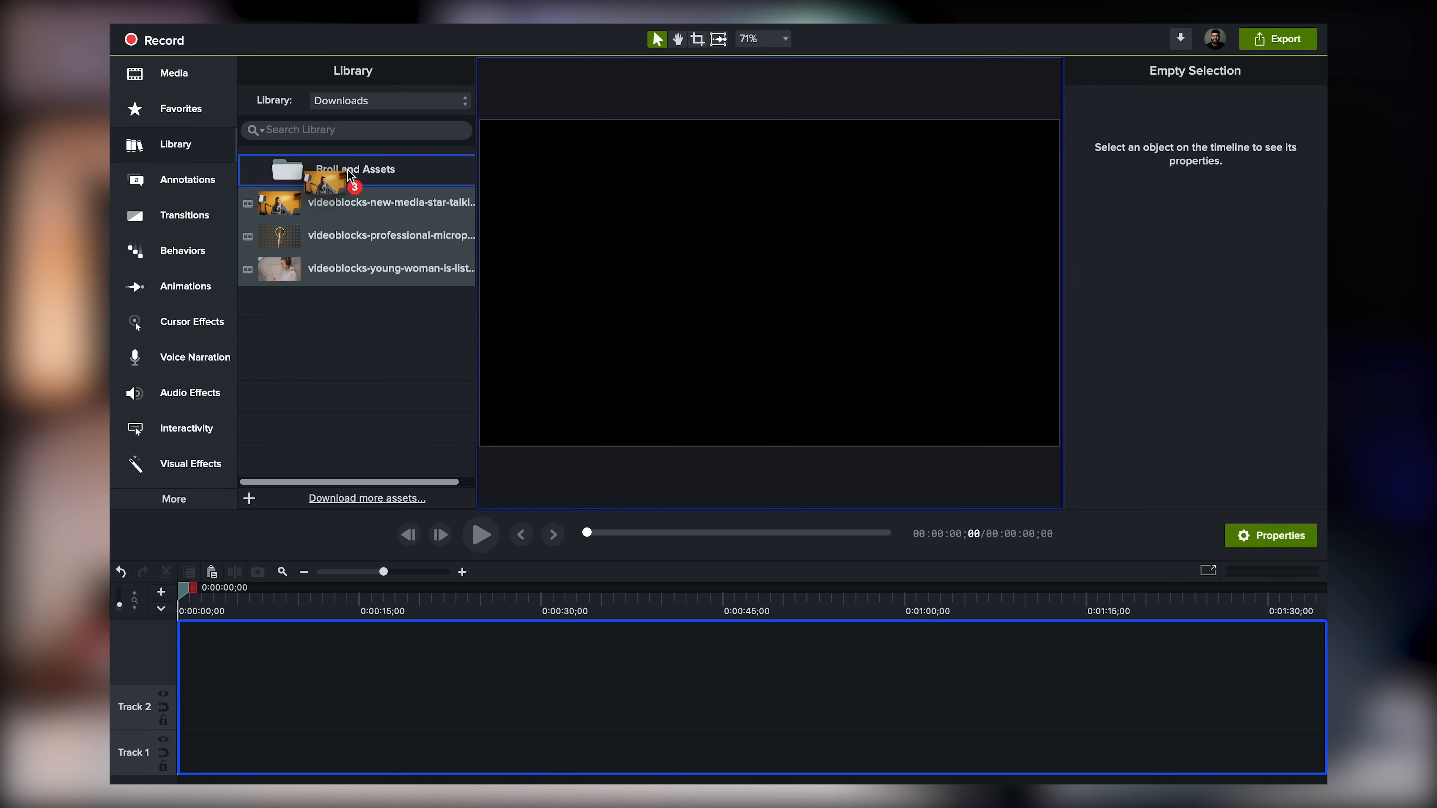
click(254, 170)
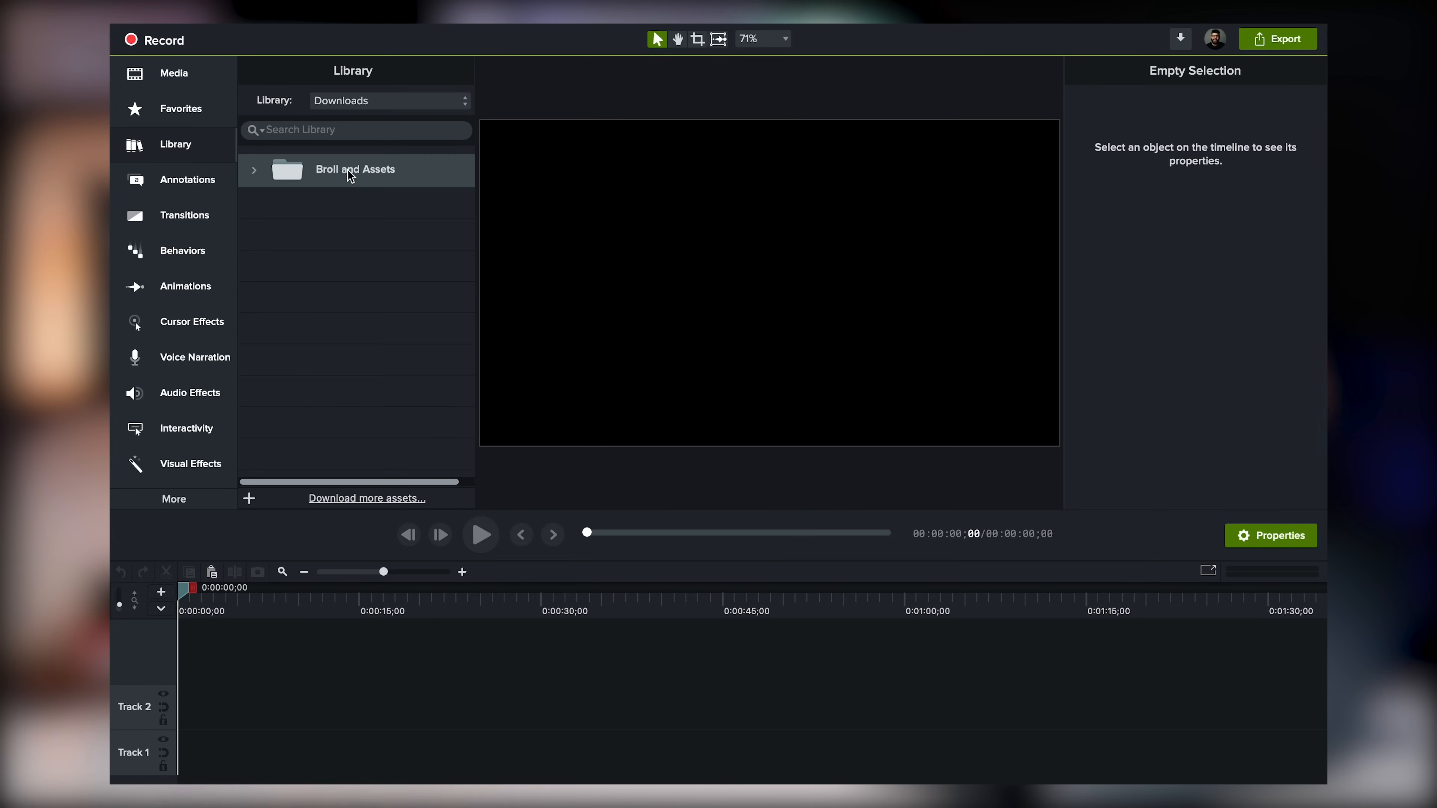
mouse_move(254, 175)
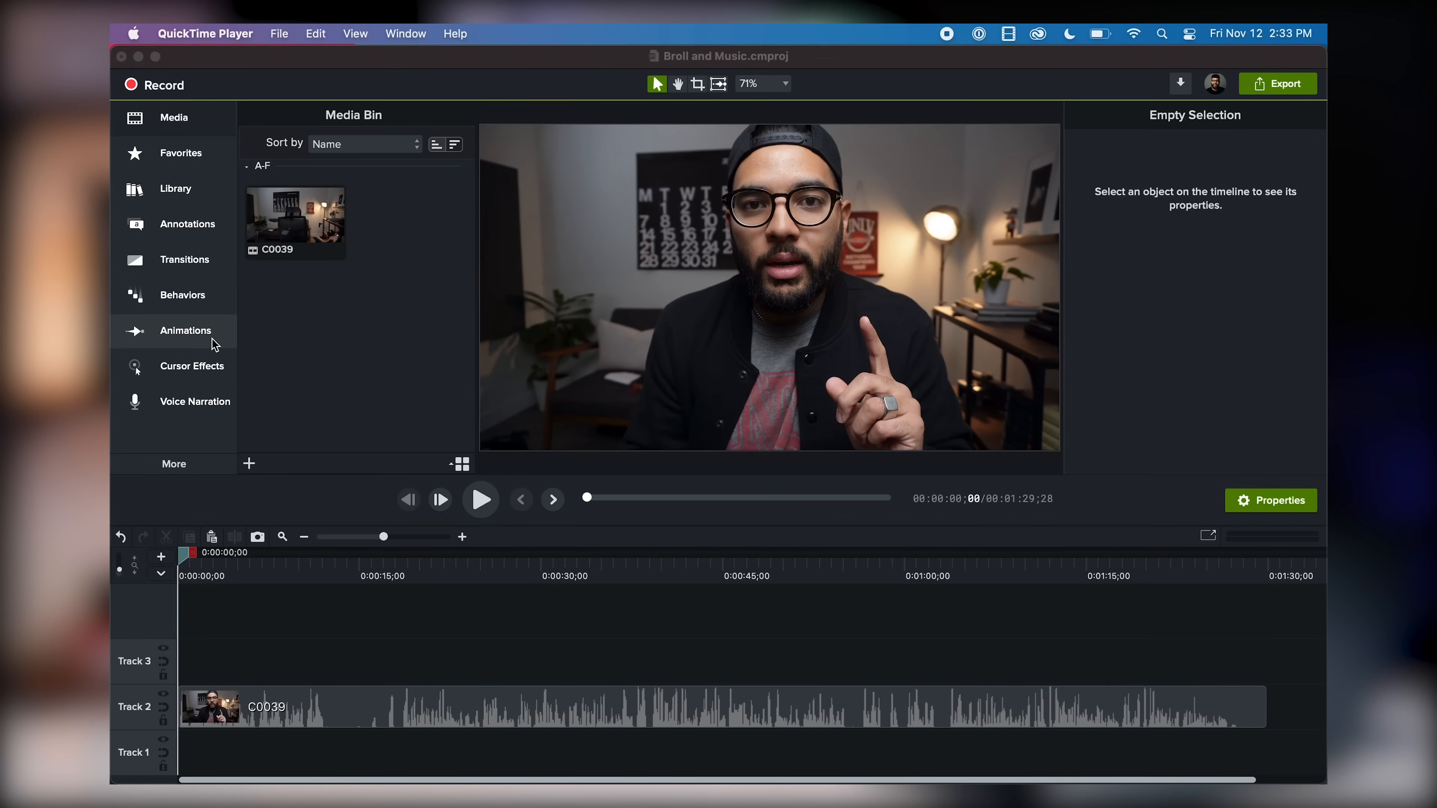
- Preview a B-roll clip from the library folder and place the clips on Track 3
click(176, 188)
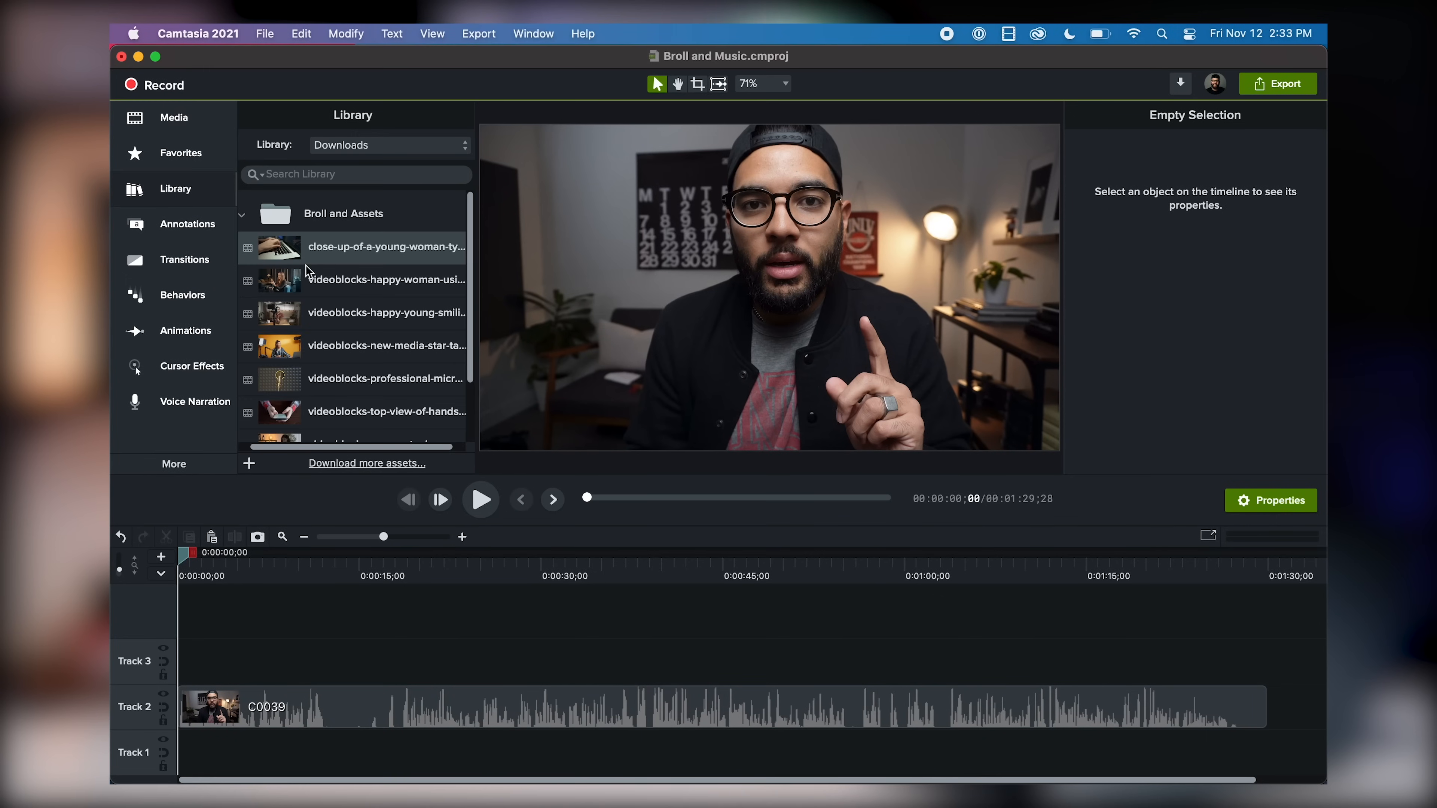
double_click(275, 246)
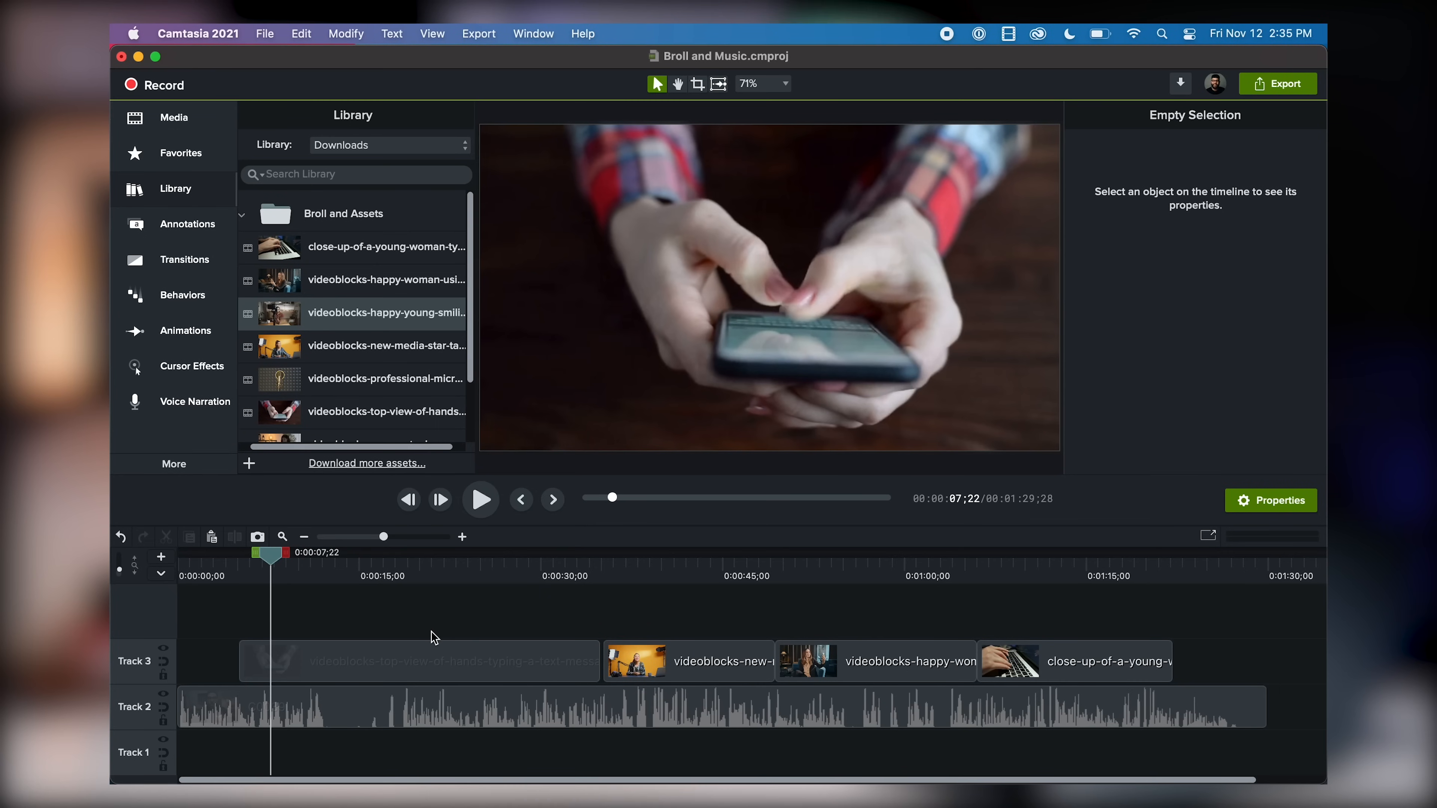
click(412, 660)
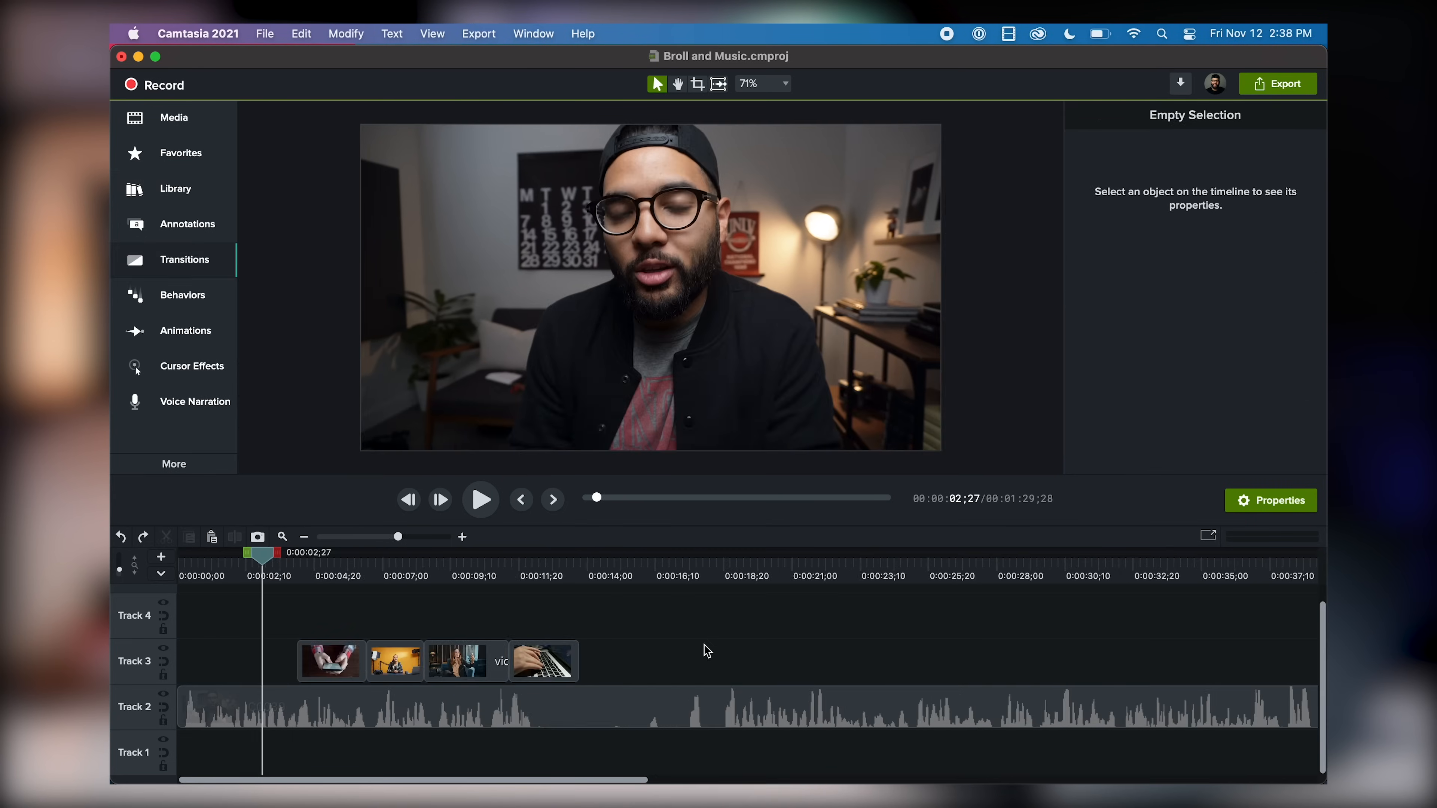
- Apply the Fade transition to the B-roll clips on Track 3
click(185, 260)
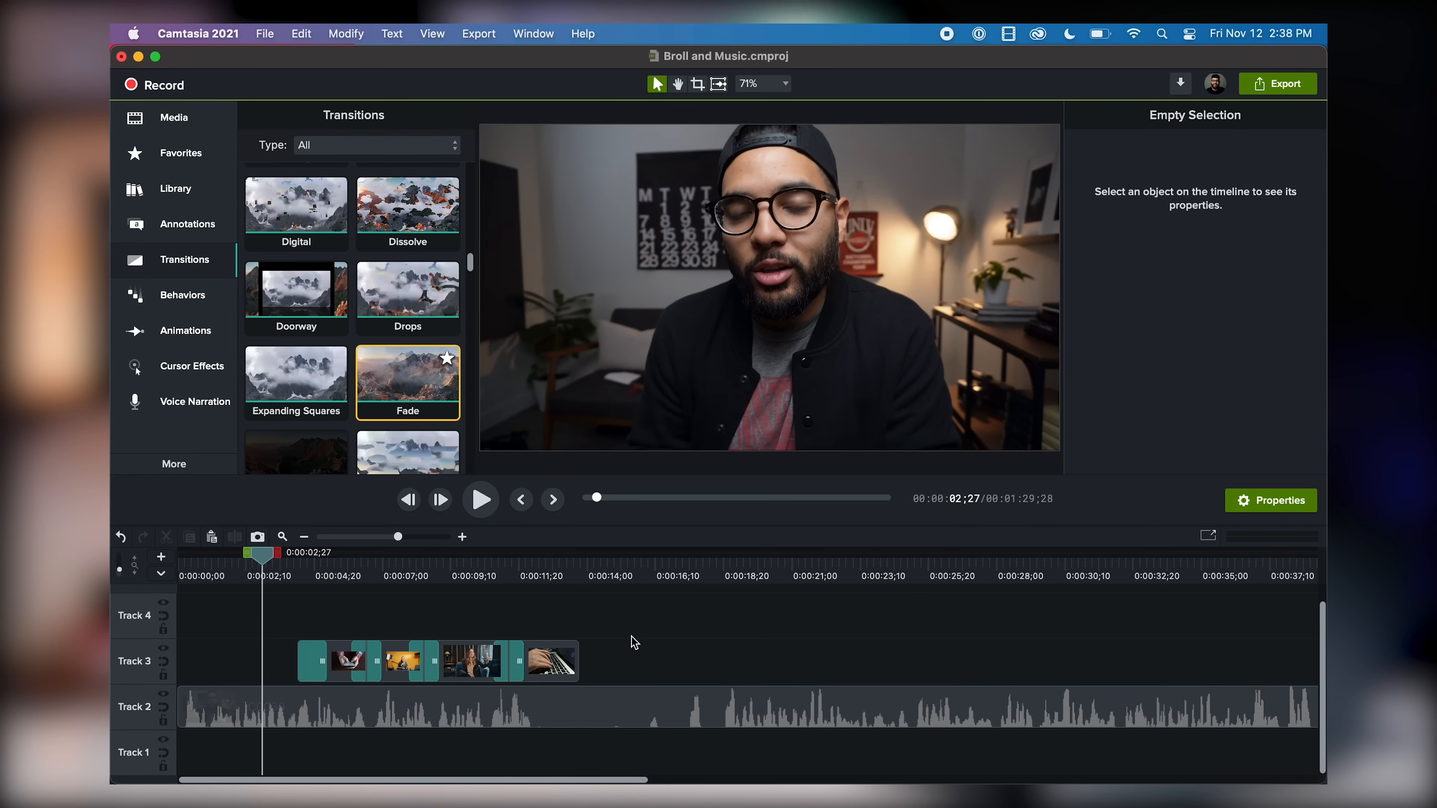
click(481, 498)
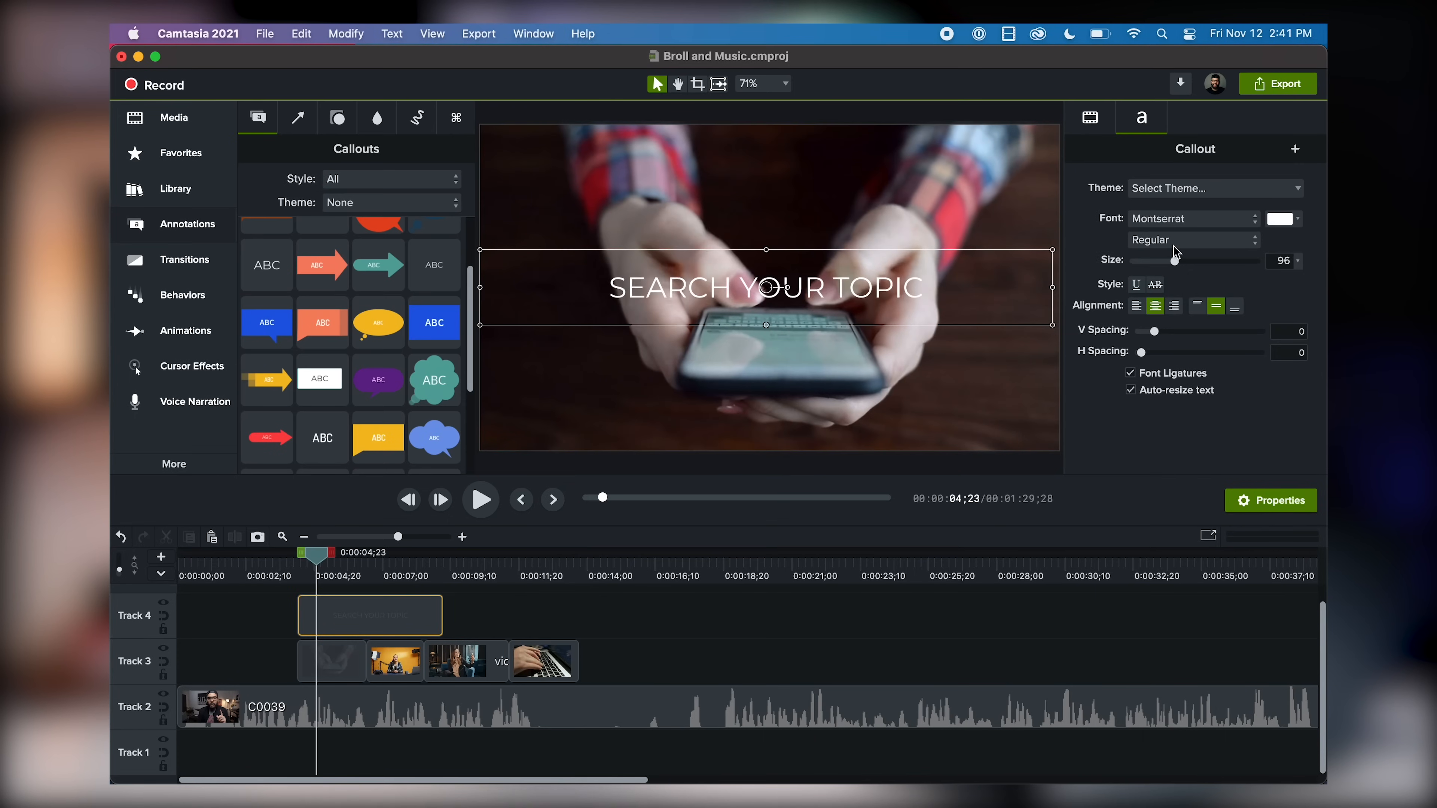
- Choose a new font for the SEARCH YOUR TOPIC title, then clear the timeline selection
click(1191, 218)
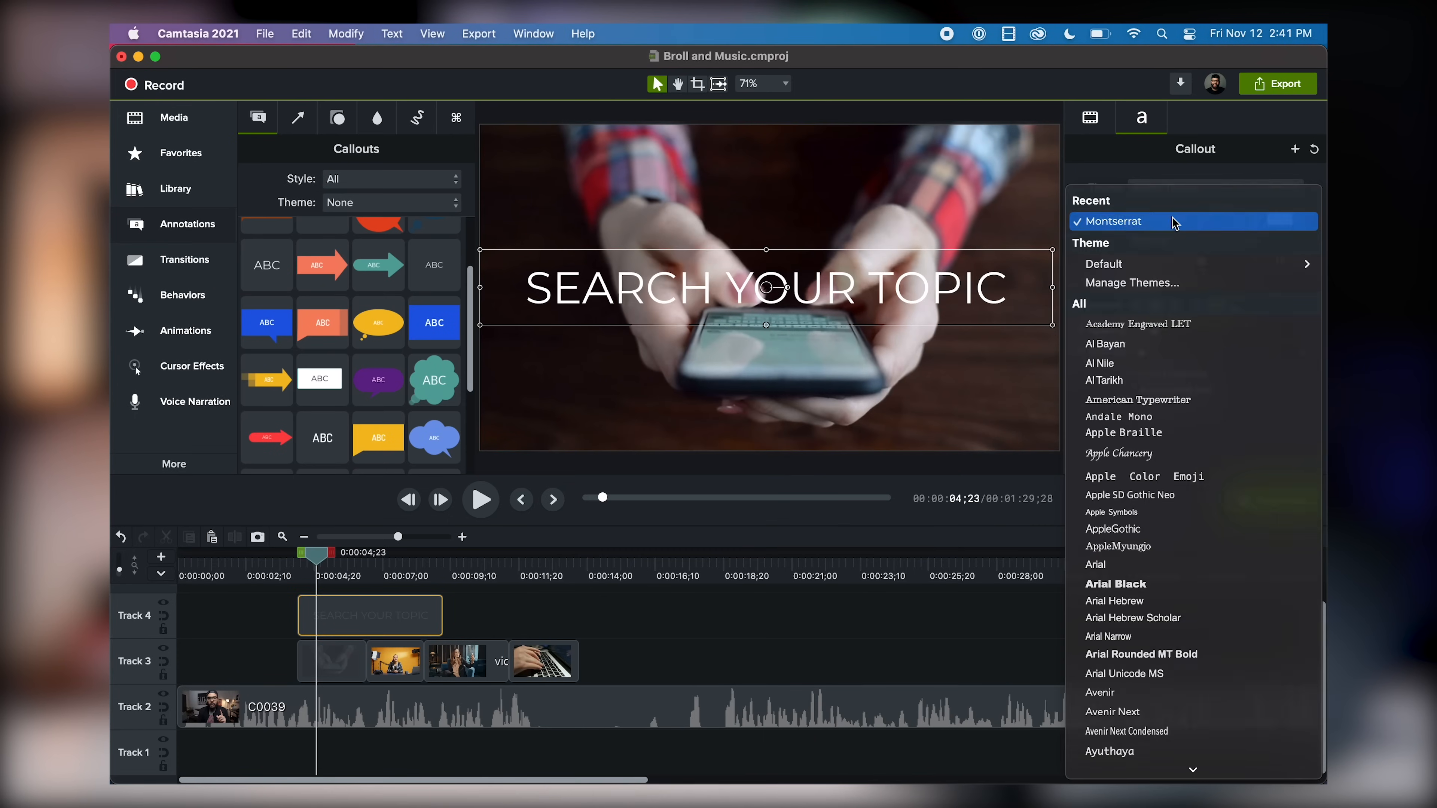
scroll(down, 3)
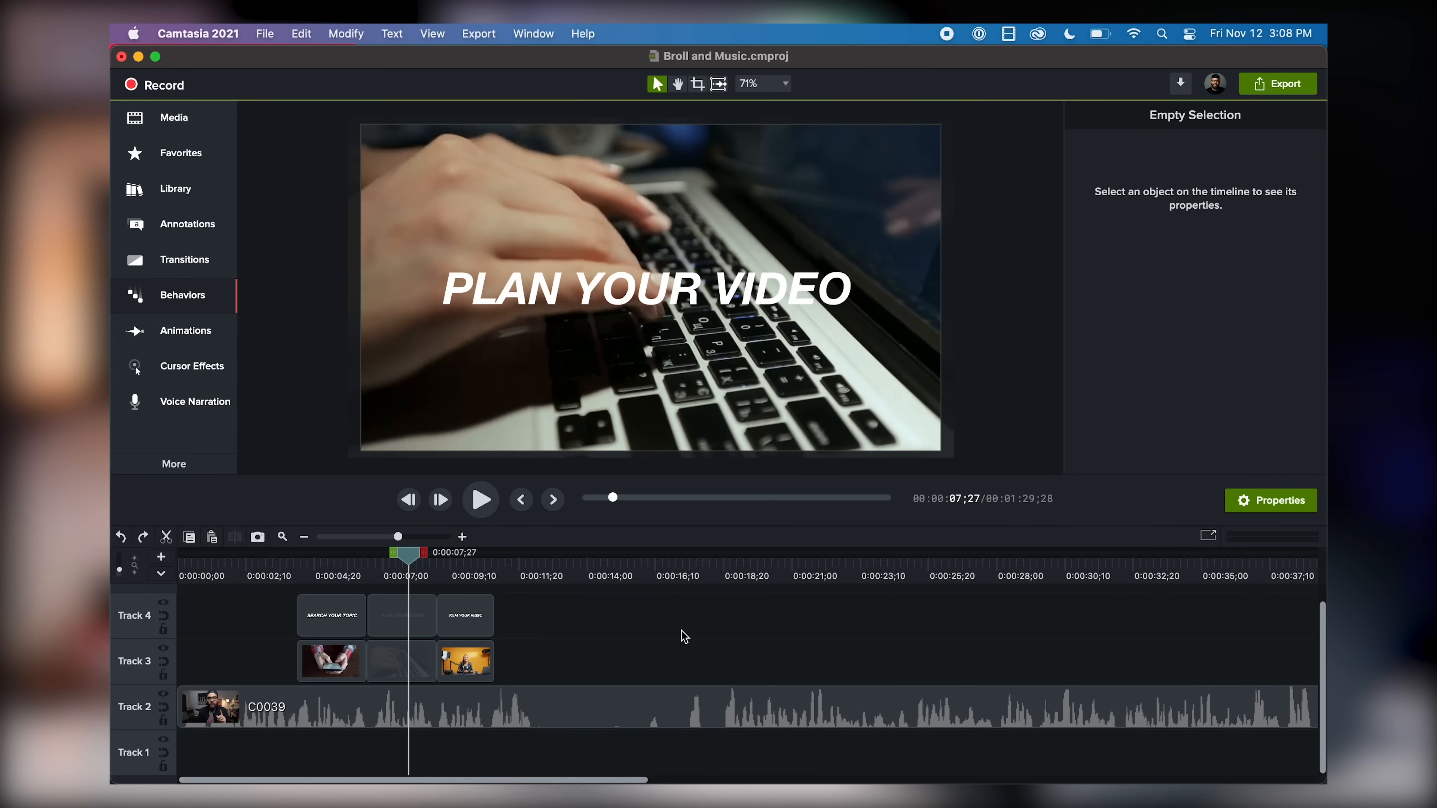
click(184, 295)
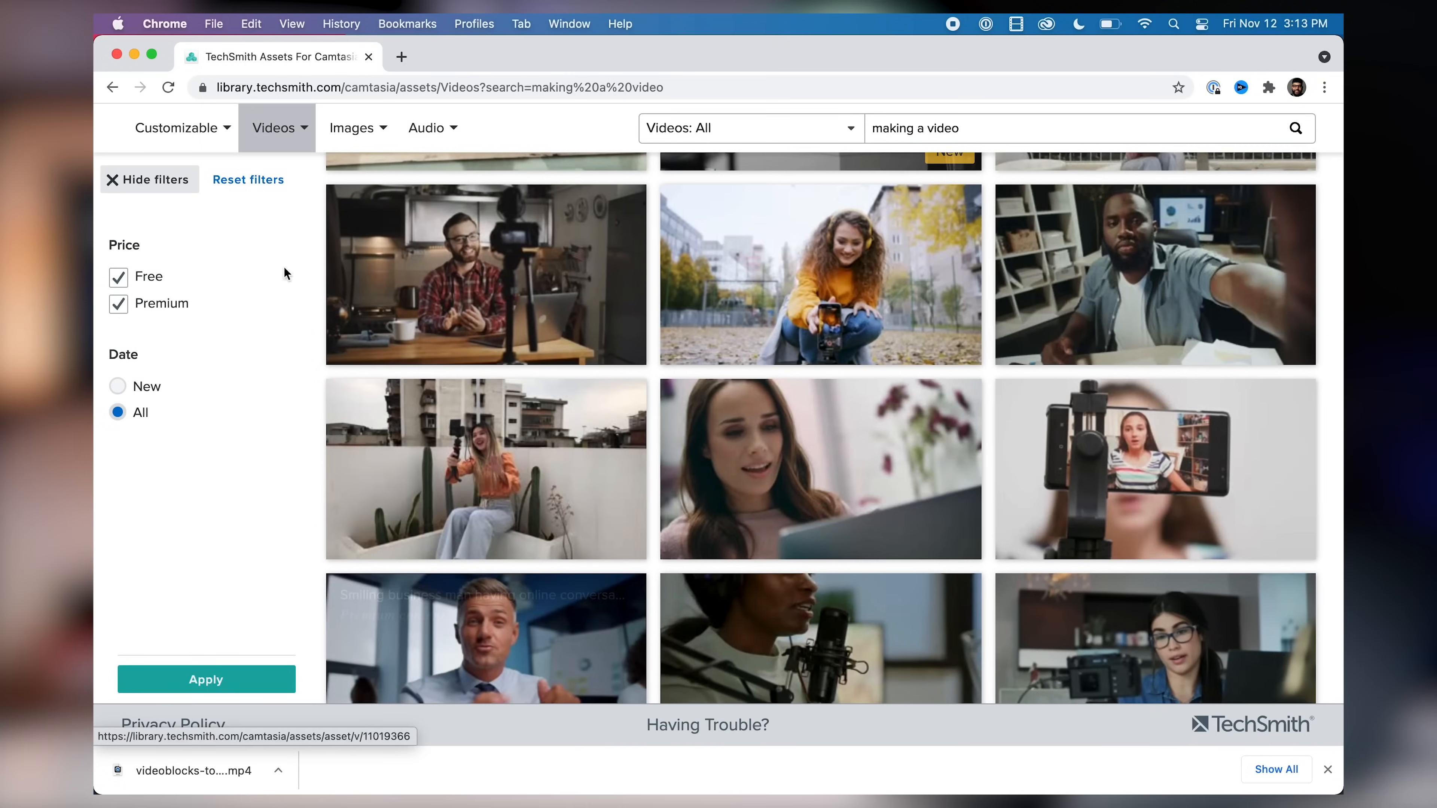
- Filter the music library to tracks with a Sad mood
click(425, 127)
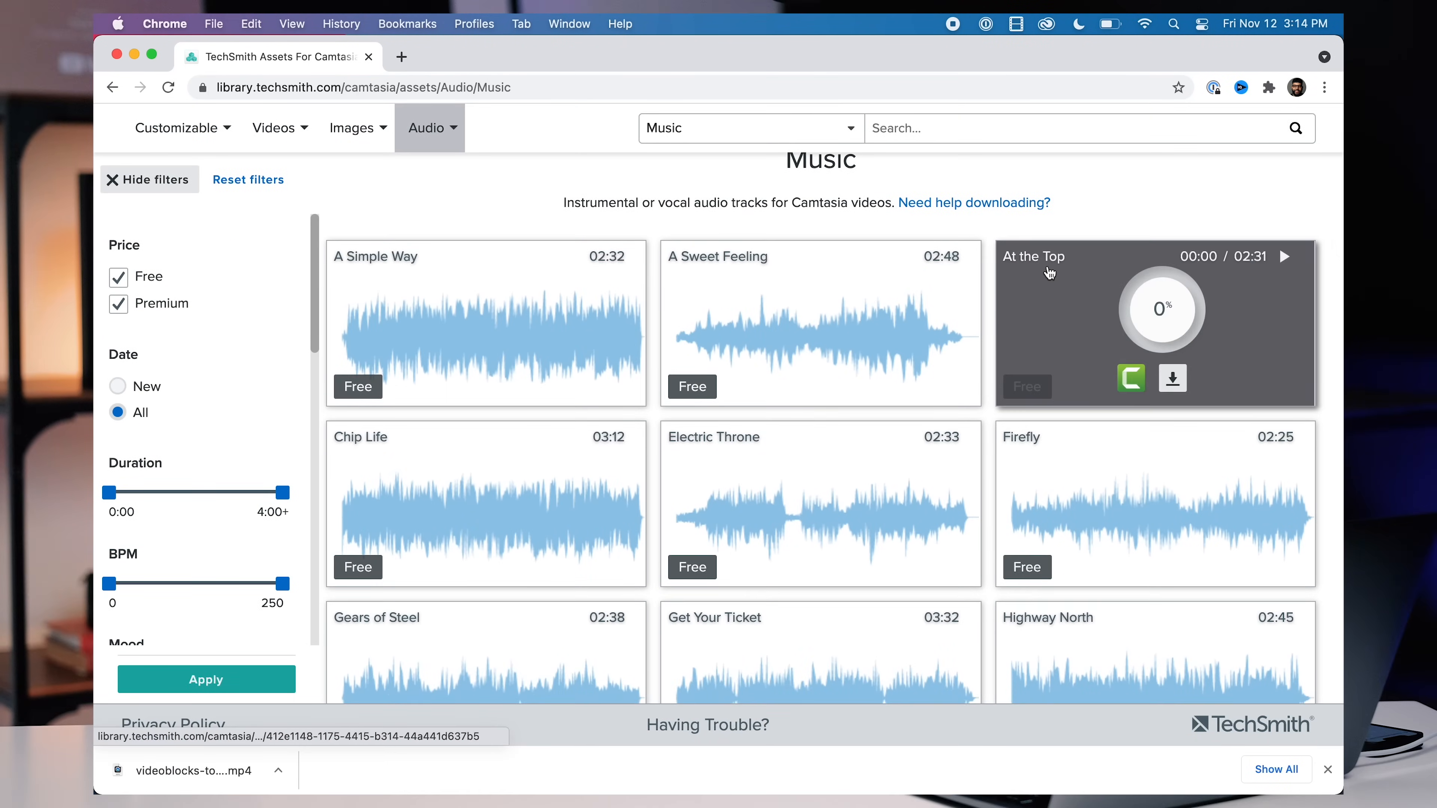
scroll(down, 3)
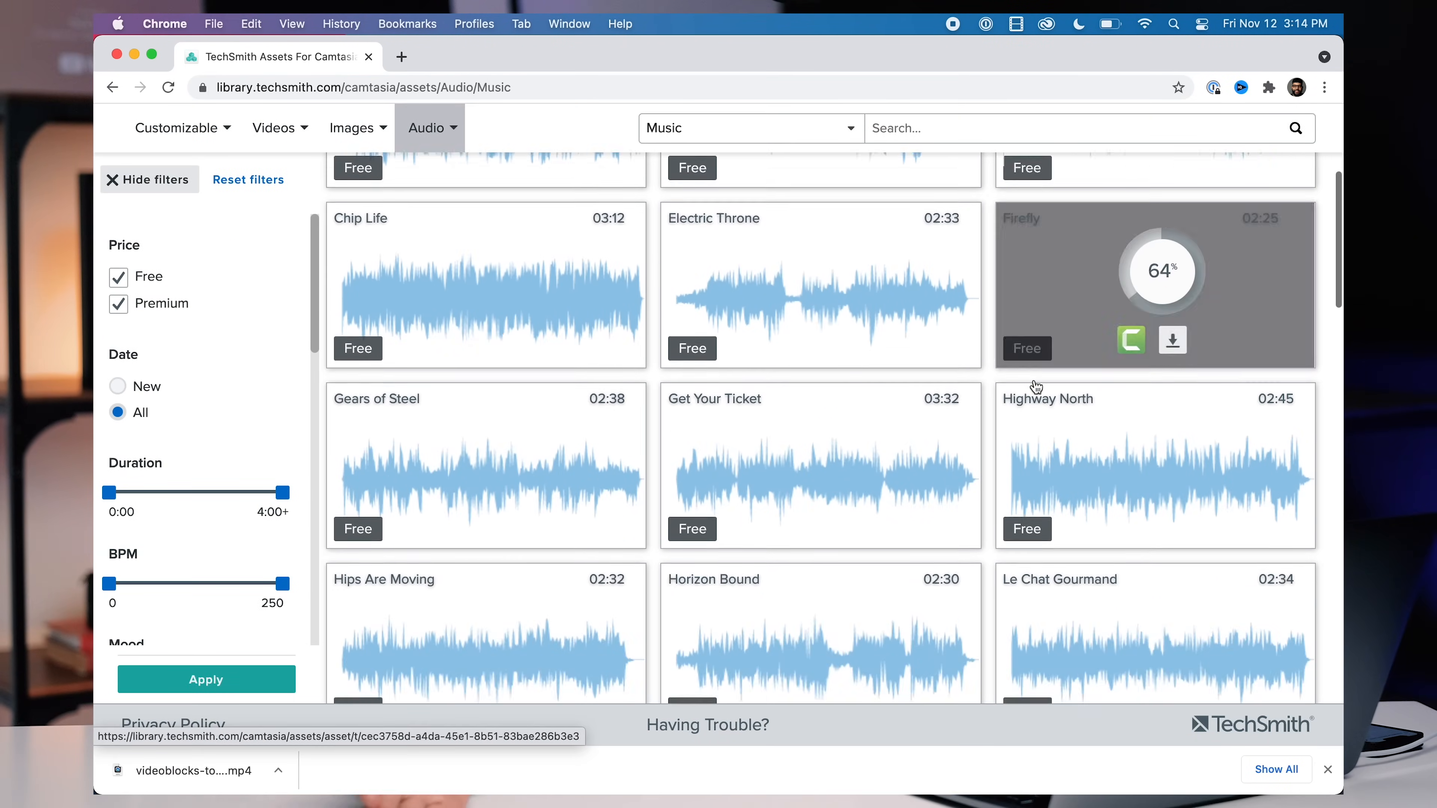
scroll(down, 3)
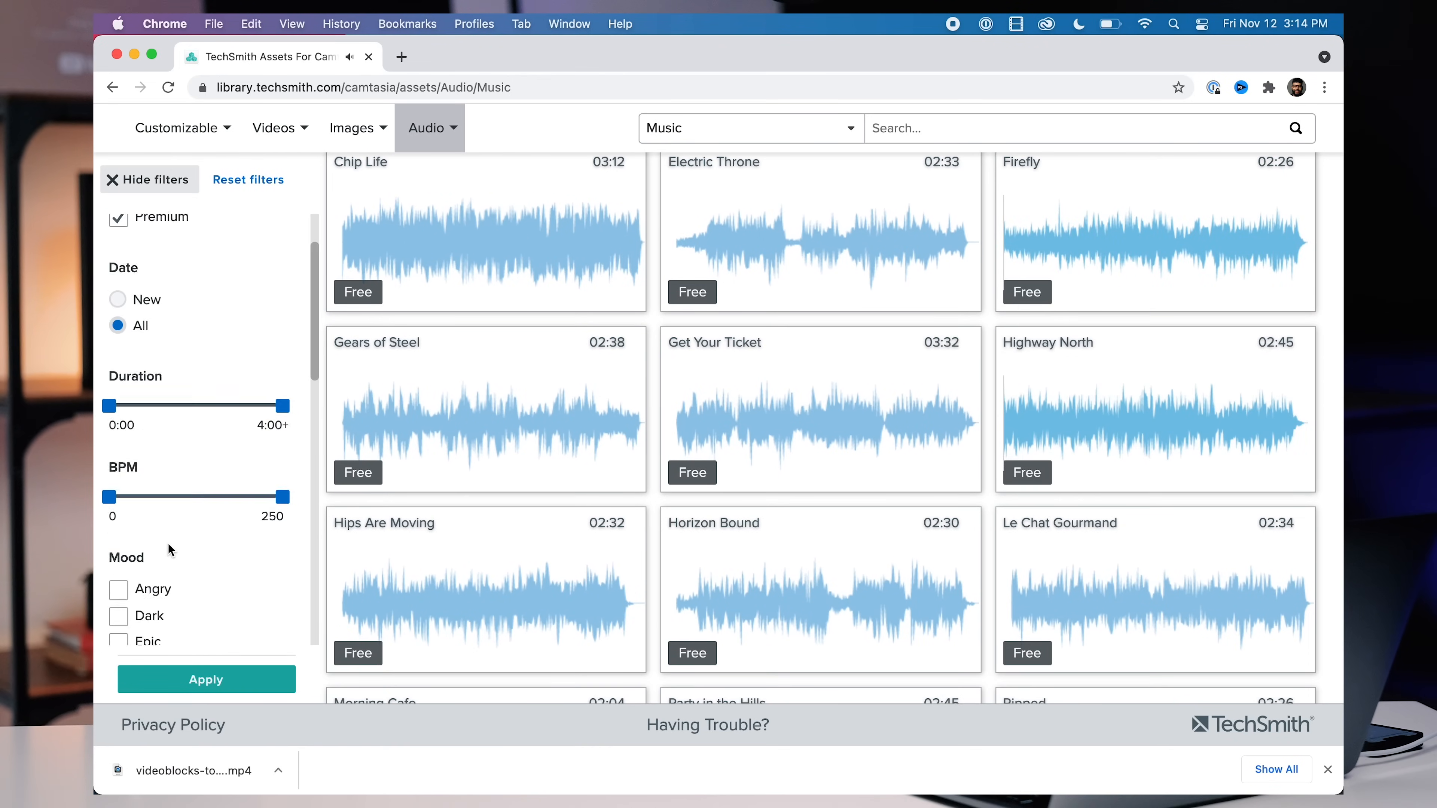
click(118, 354)
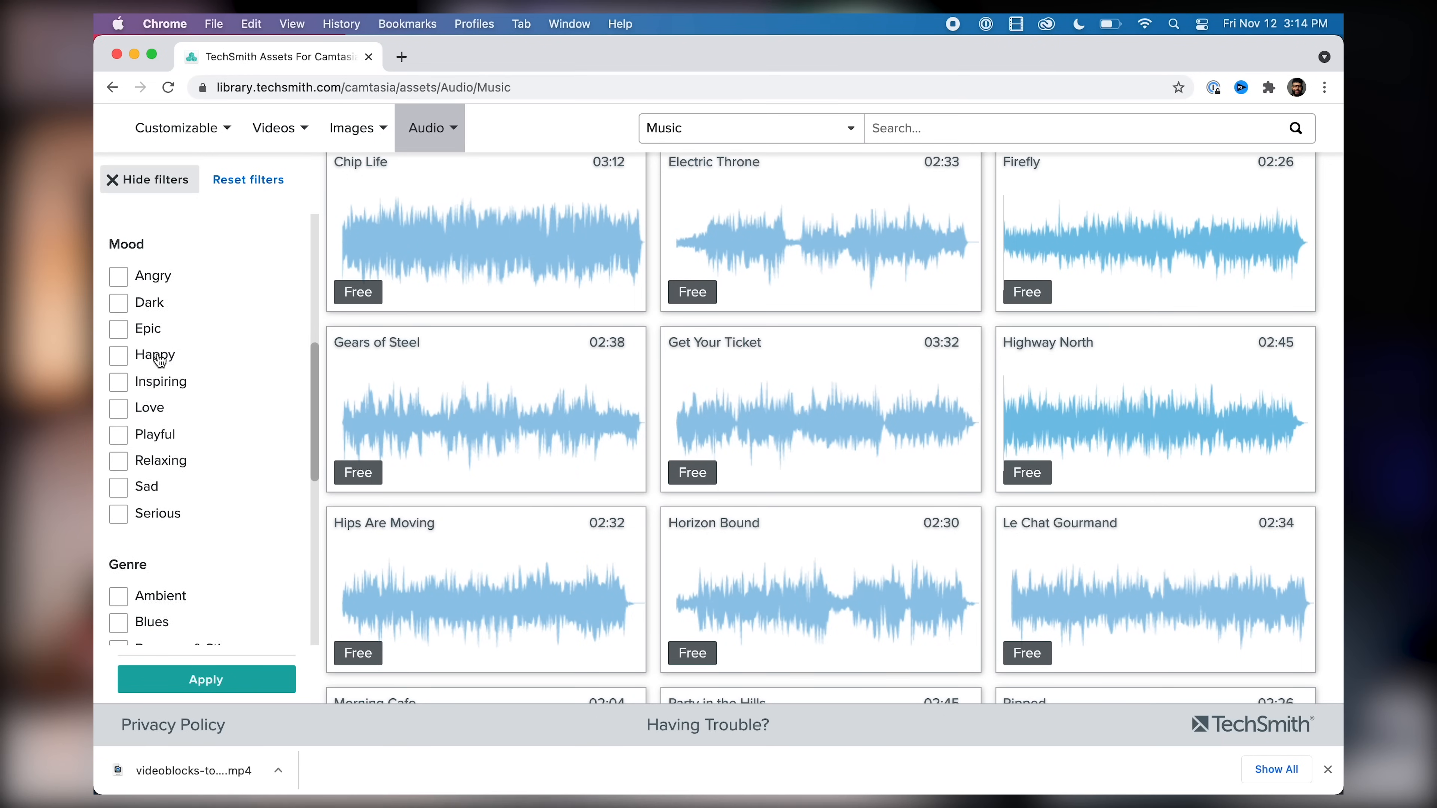
click(118, 534)
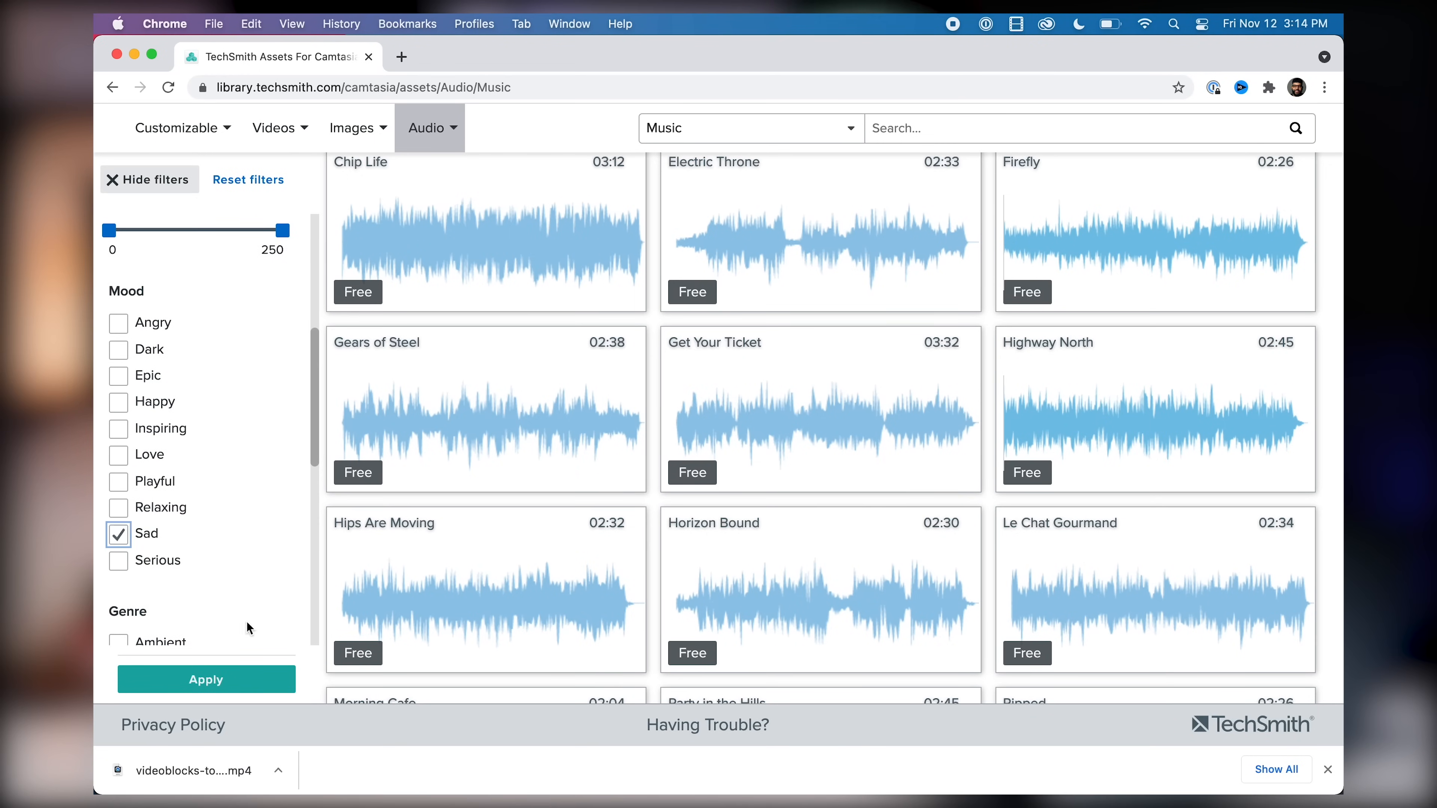
click(207, 680)
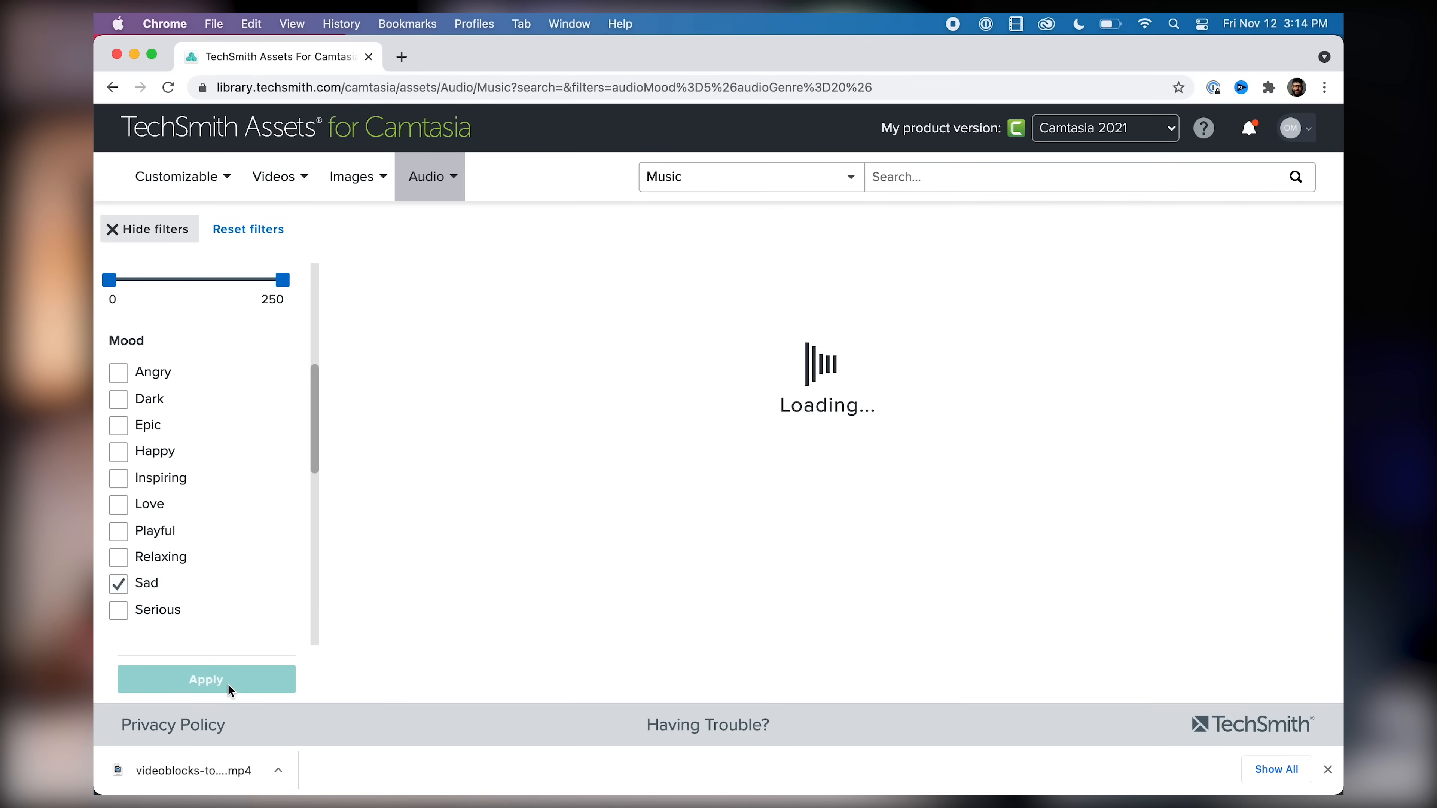
click(207, 679)
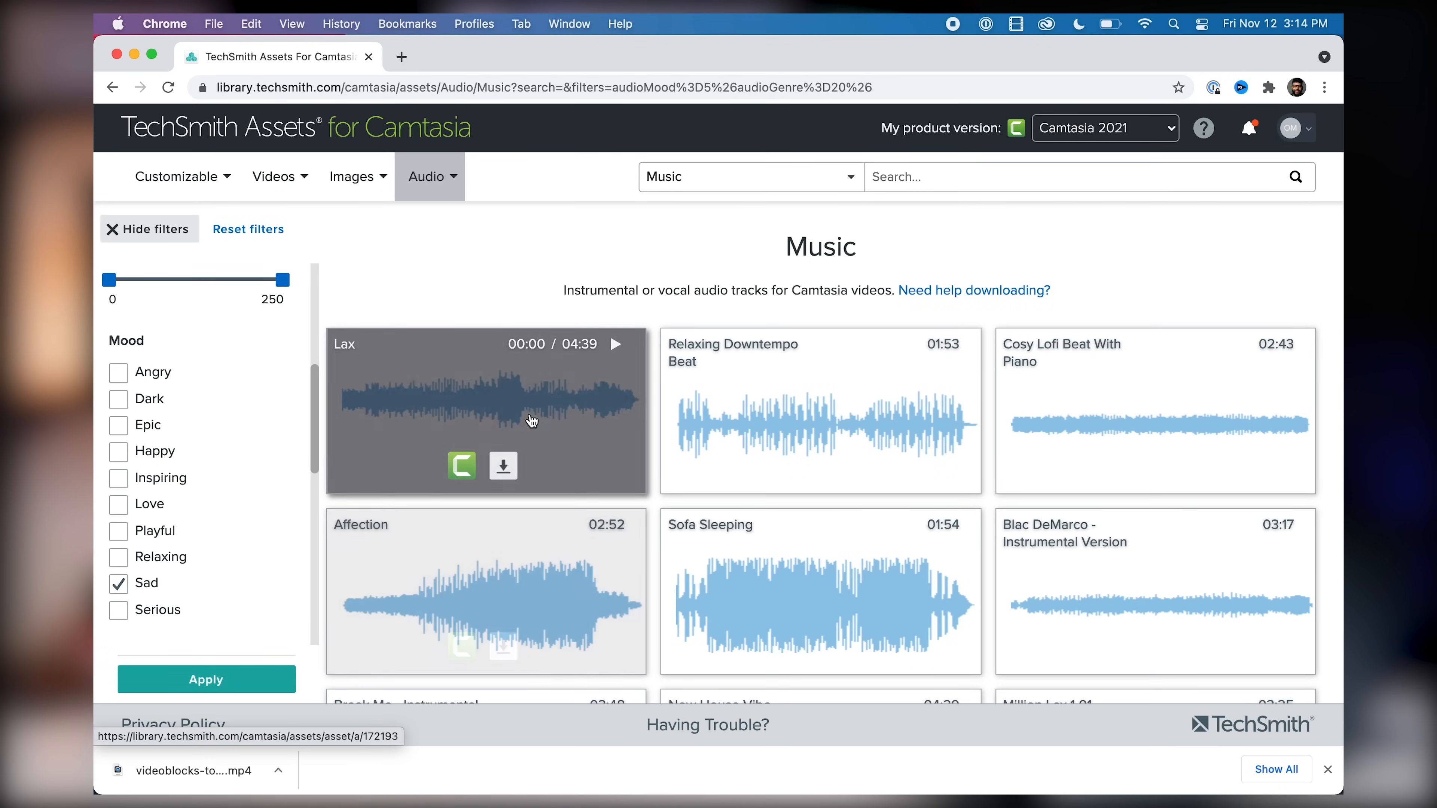
- Preview the Lax and Relaxing Downtempo Beat tracks
click(615, 343)
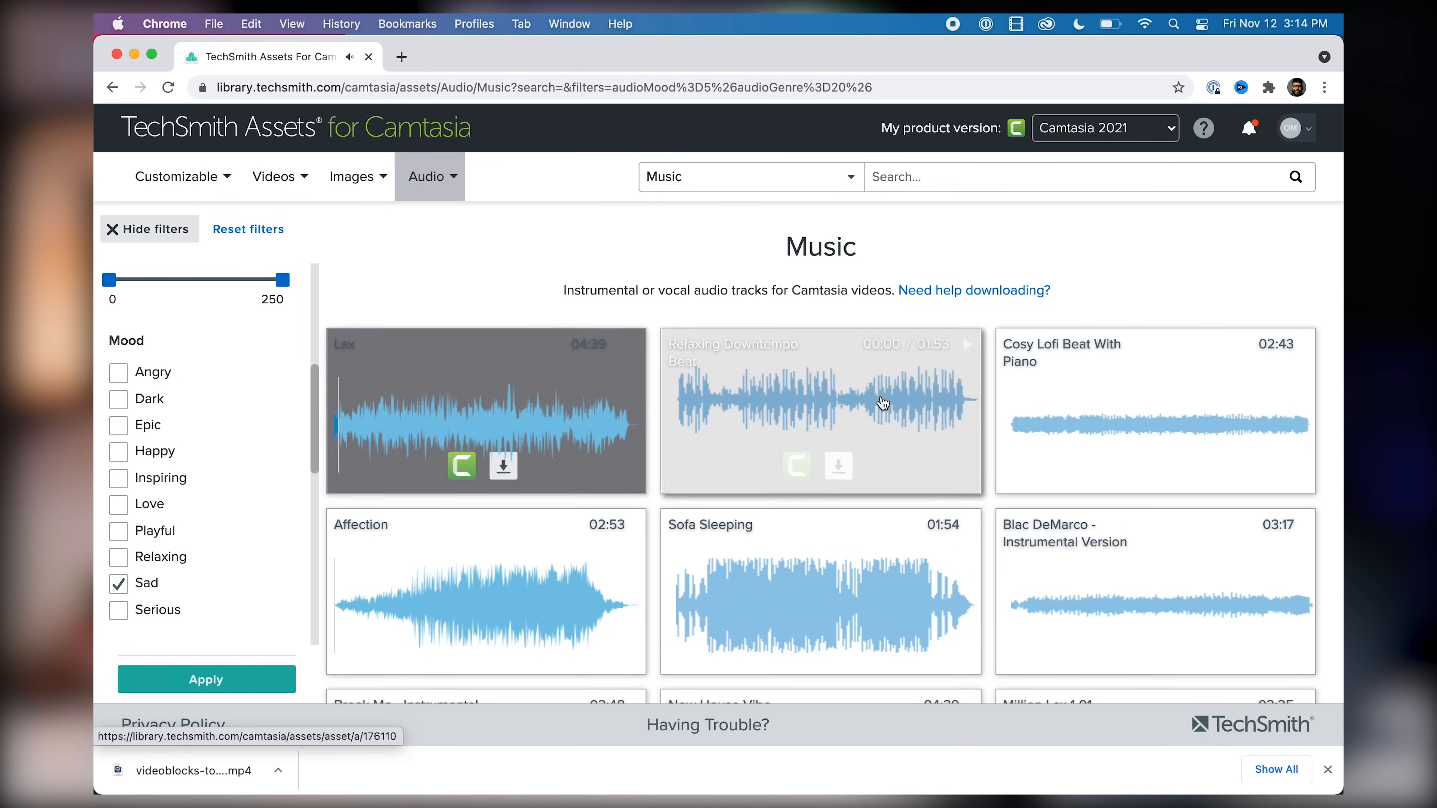
click(1154, 409)
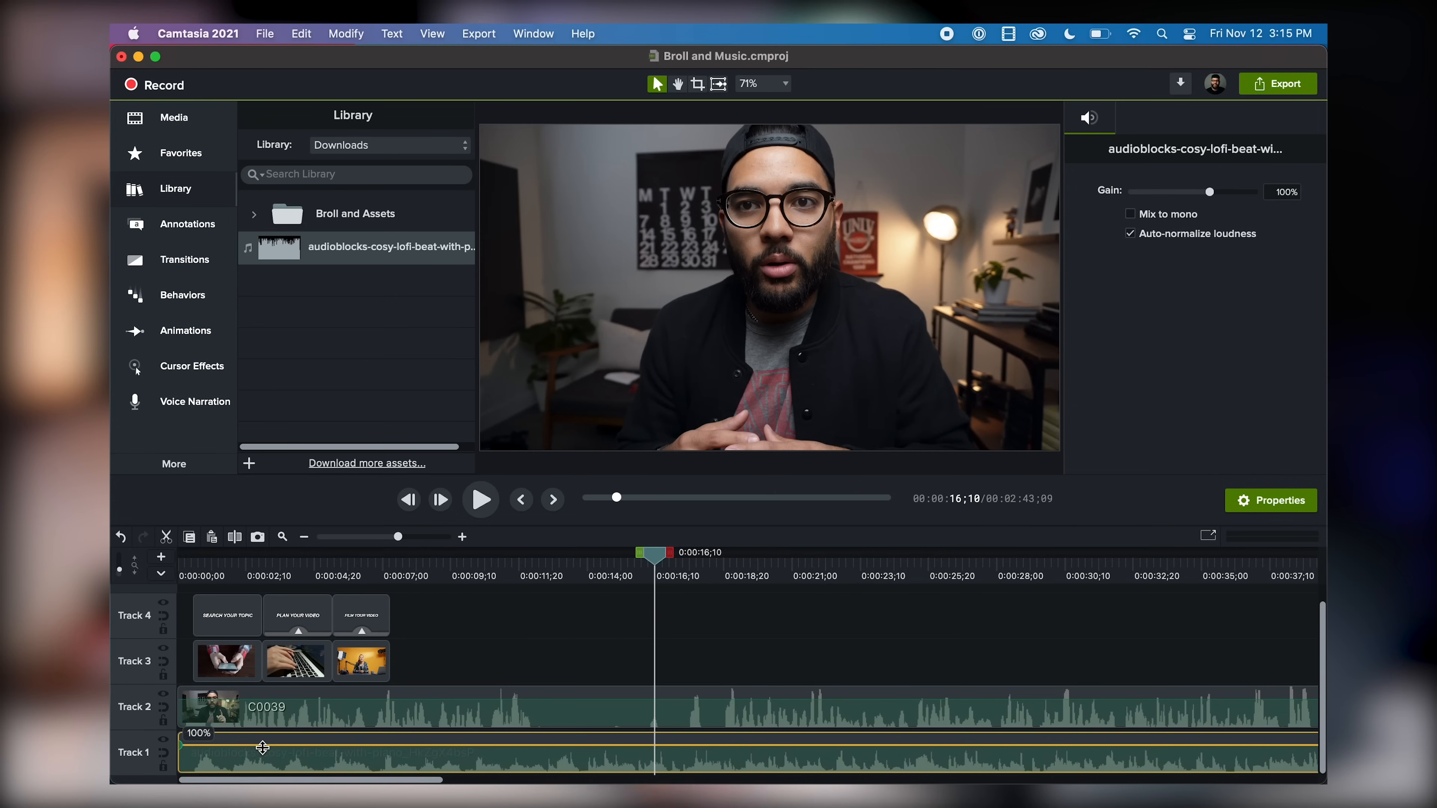
- Lower the music clip's volume line to about 61% and stop the playback check
drag(263, 747, 262, 763)
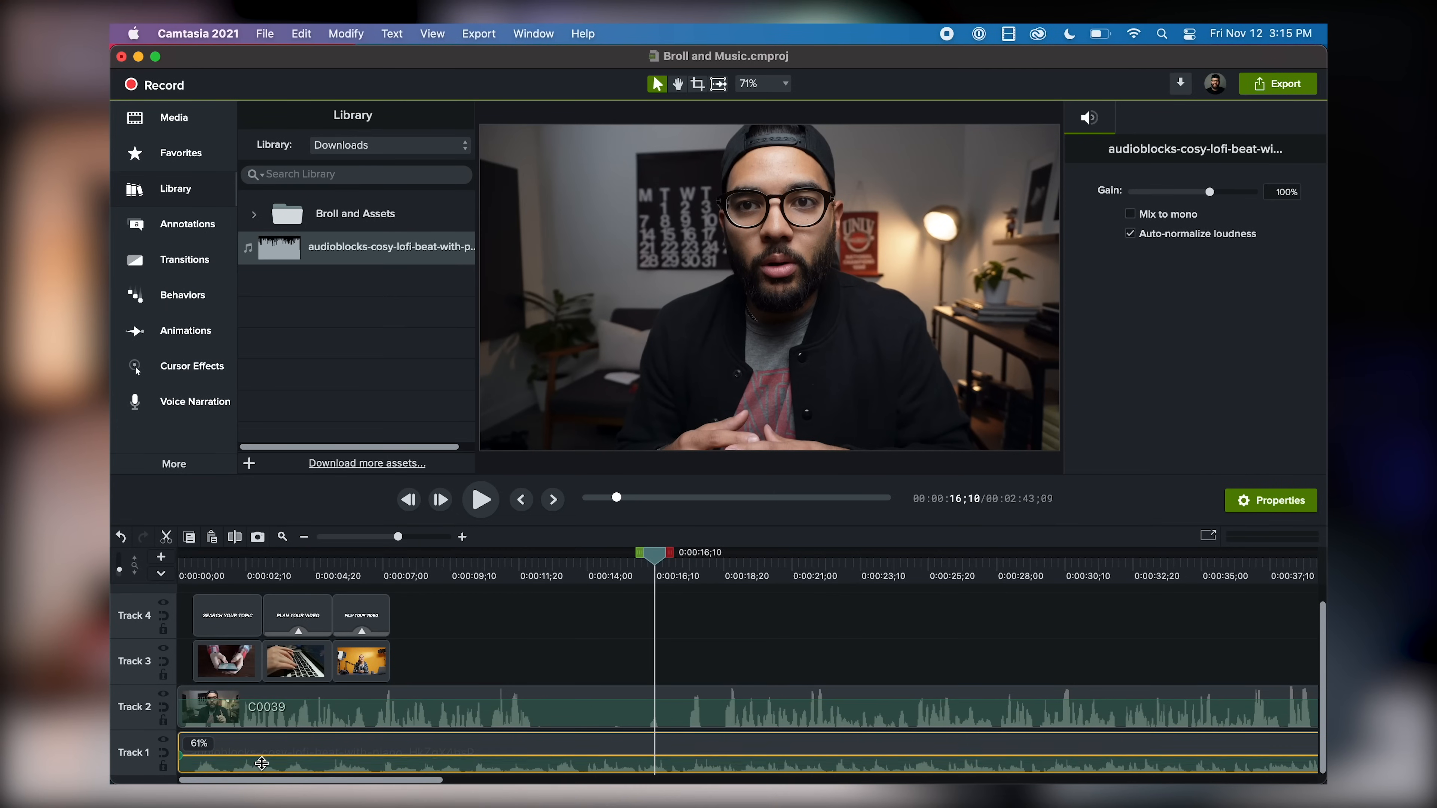
drag(262, 751, 259, 772)
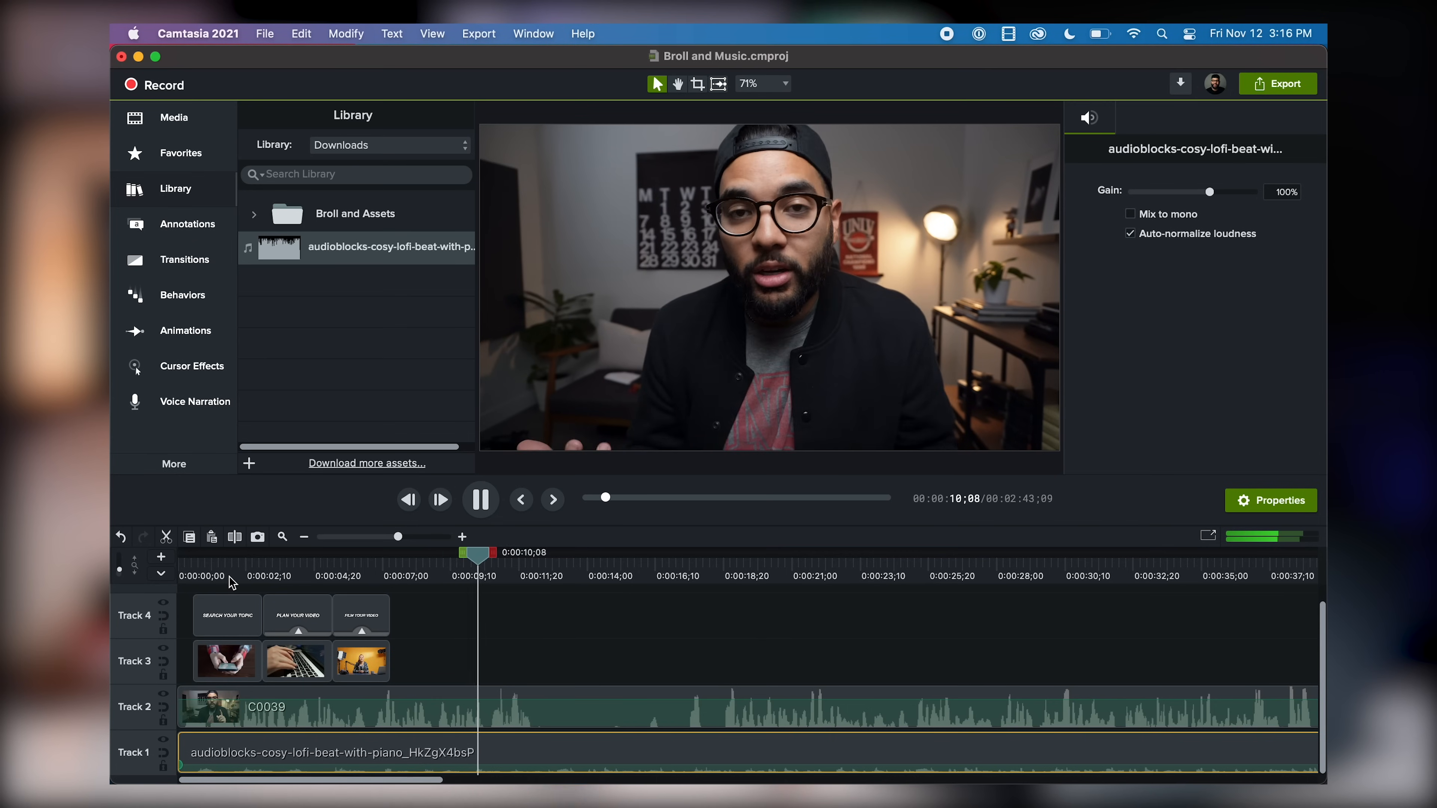
click(479, 498)
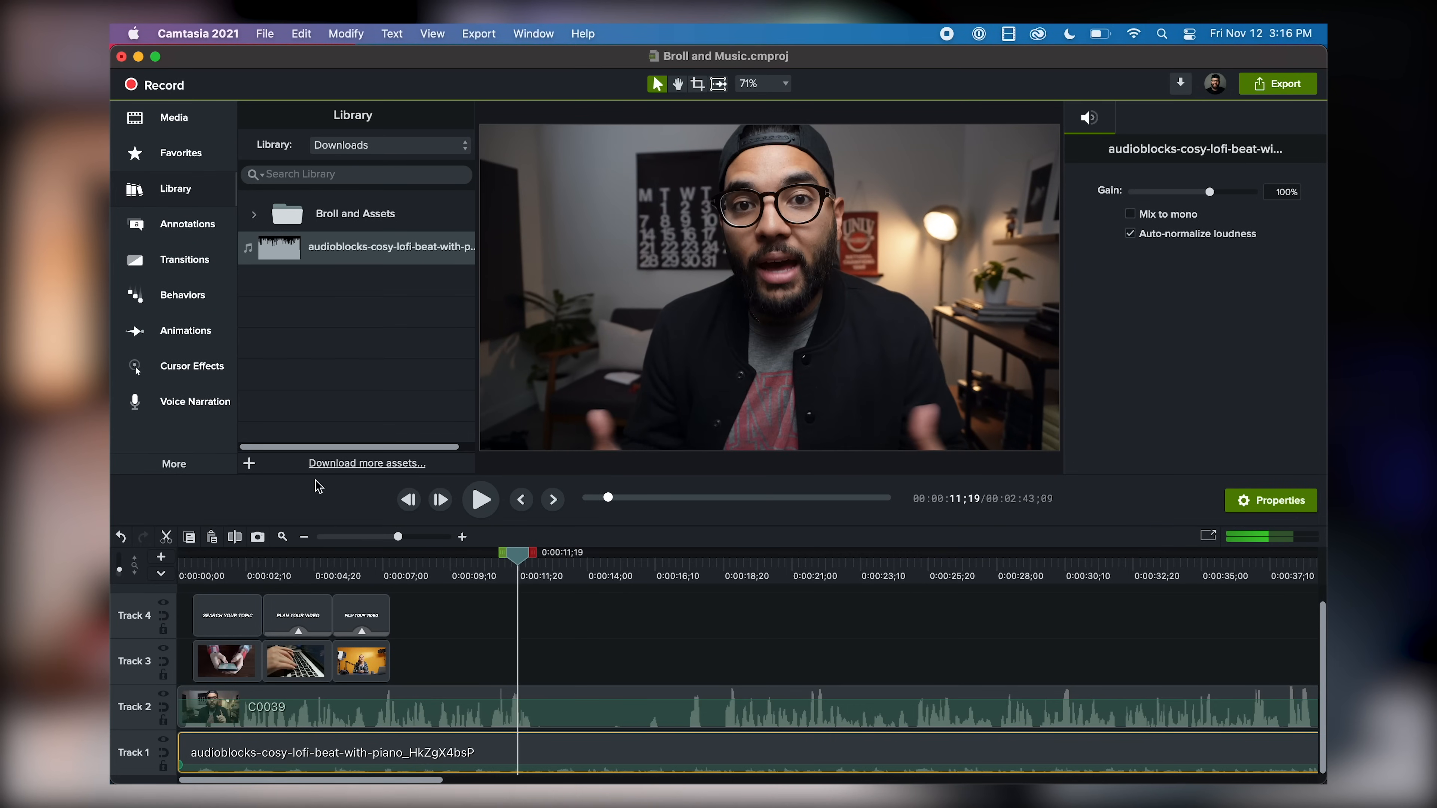
click(191, 401)
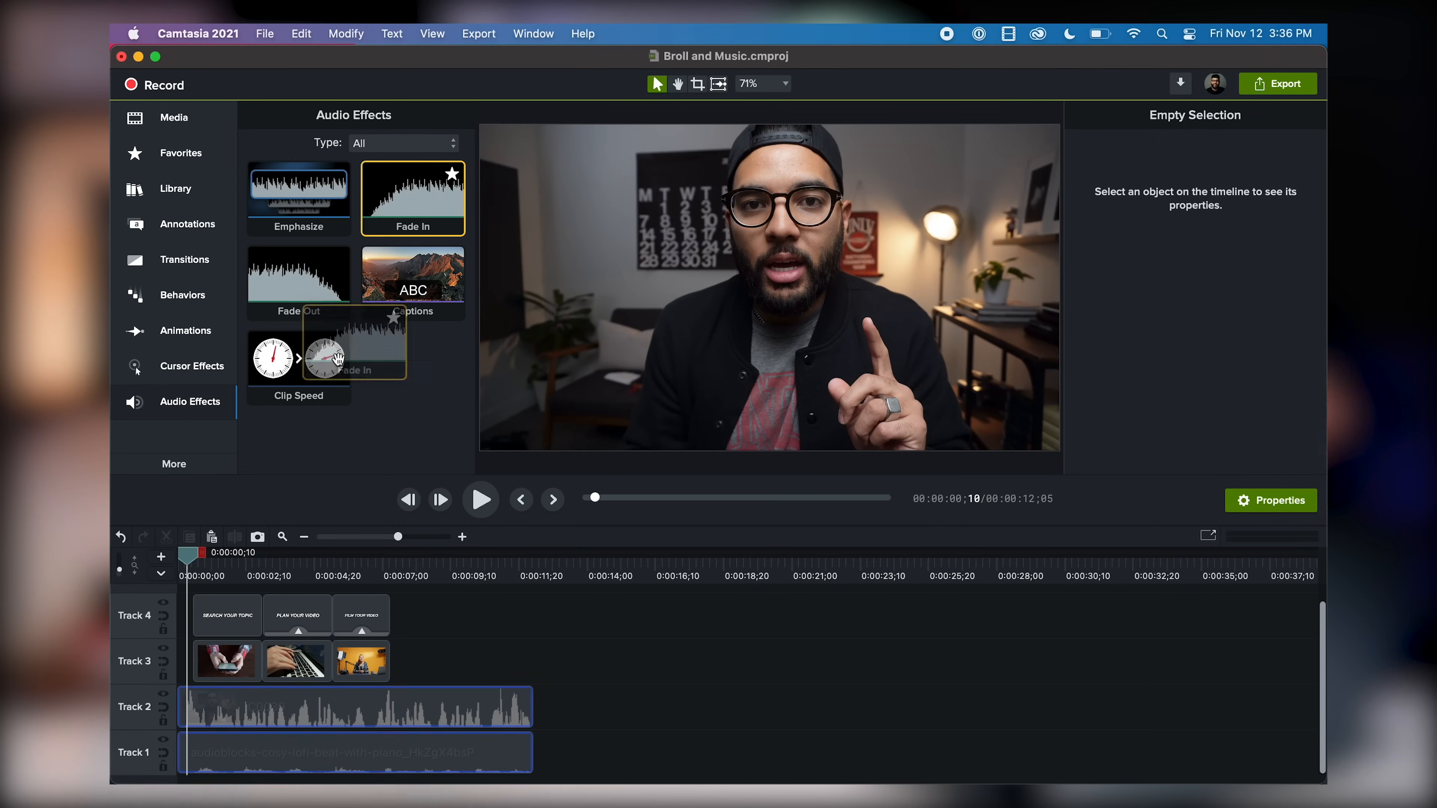
- Apply the Fade In audio effect to the music clip on Track 1
click(358, 751)
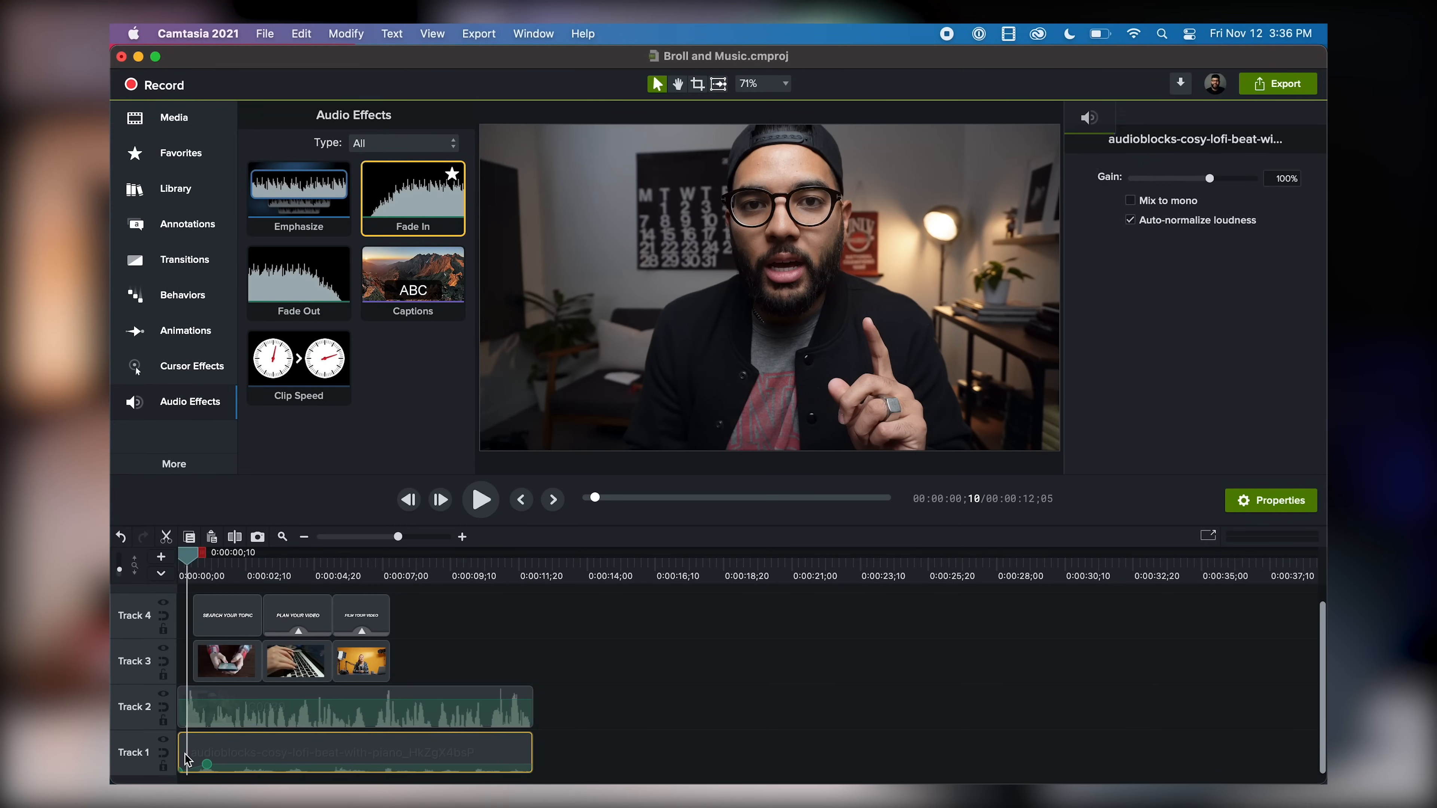